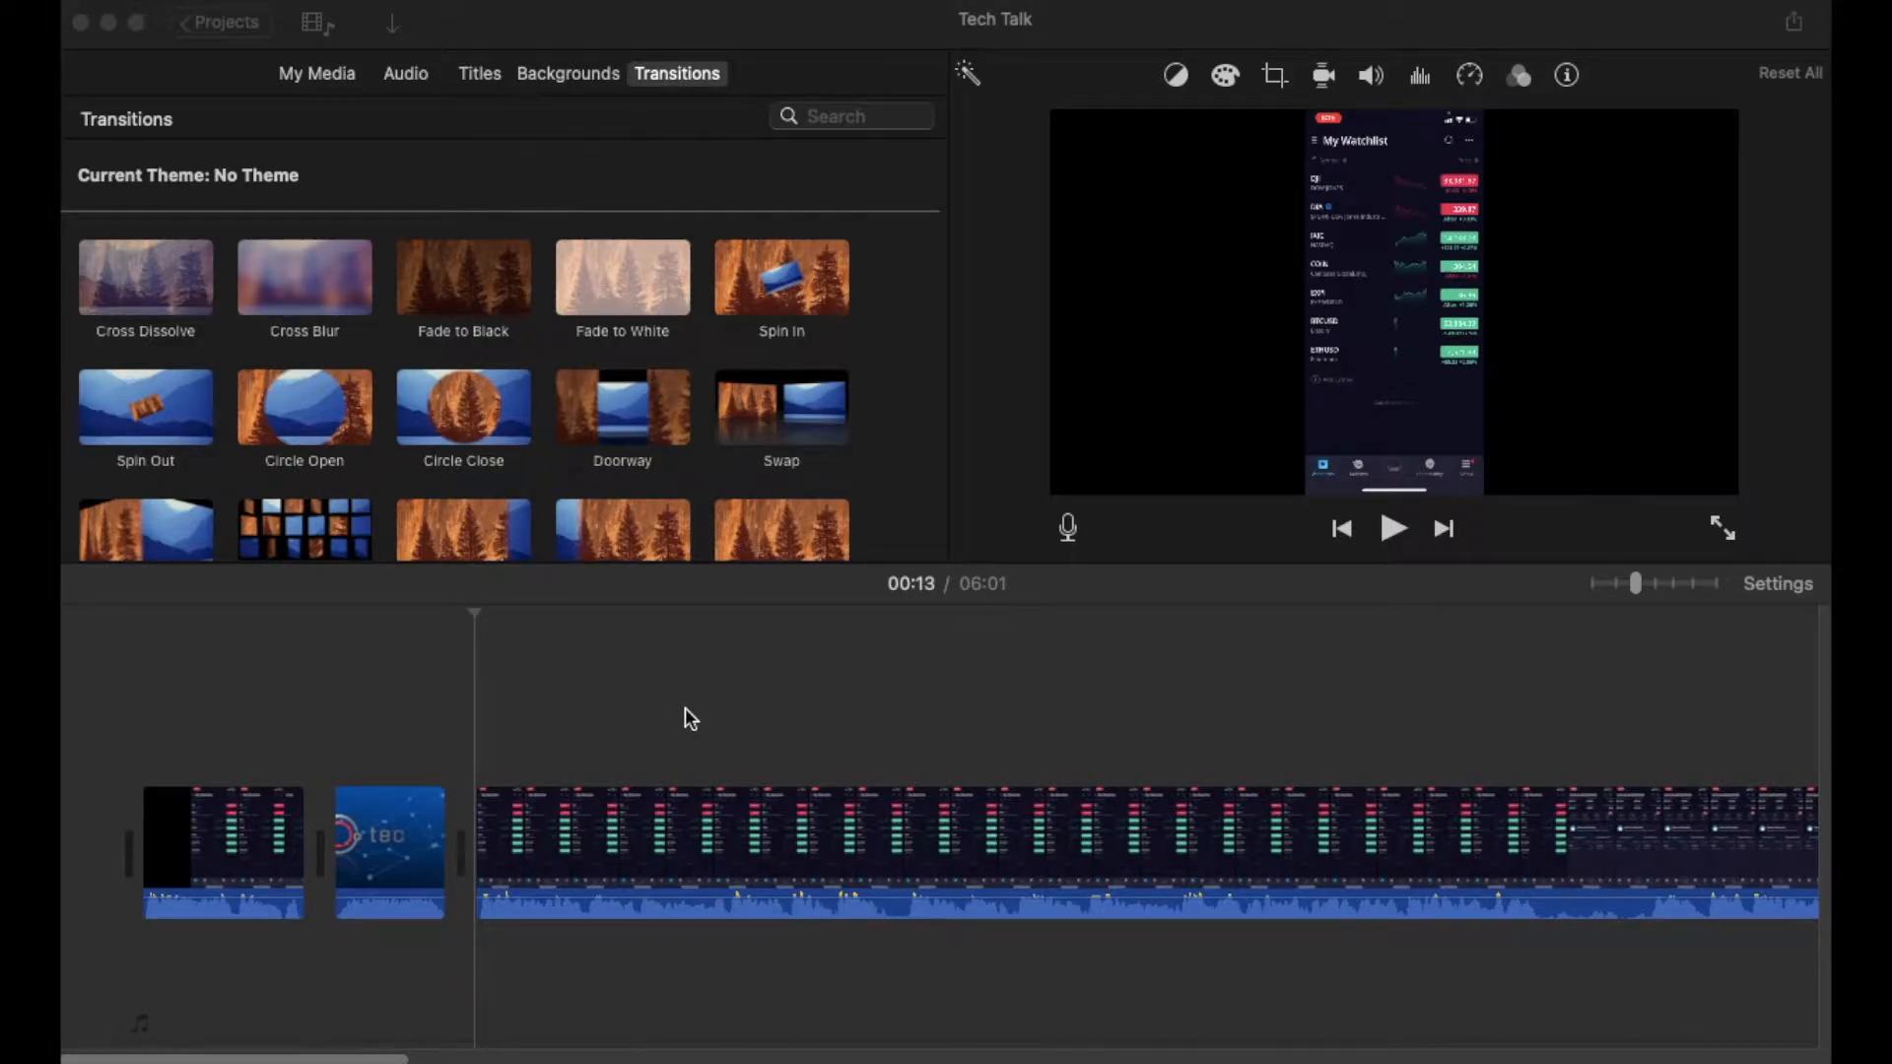
pyautogui.moveTo(1148, 869)
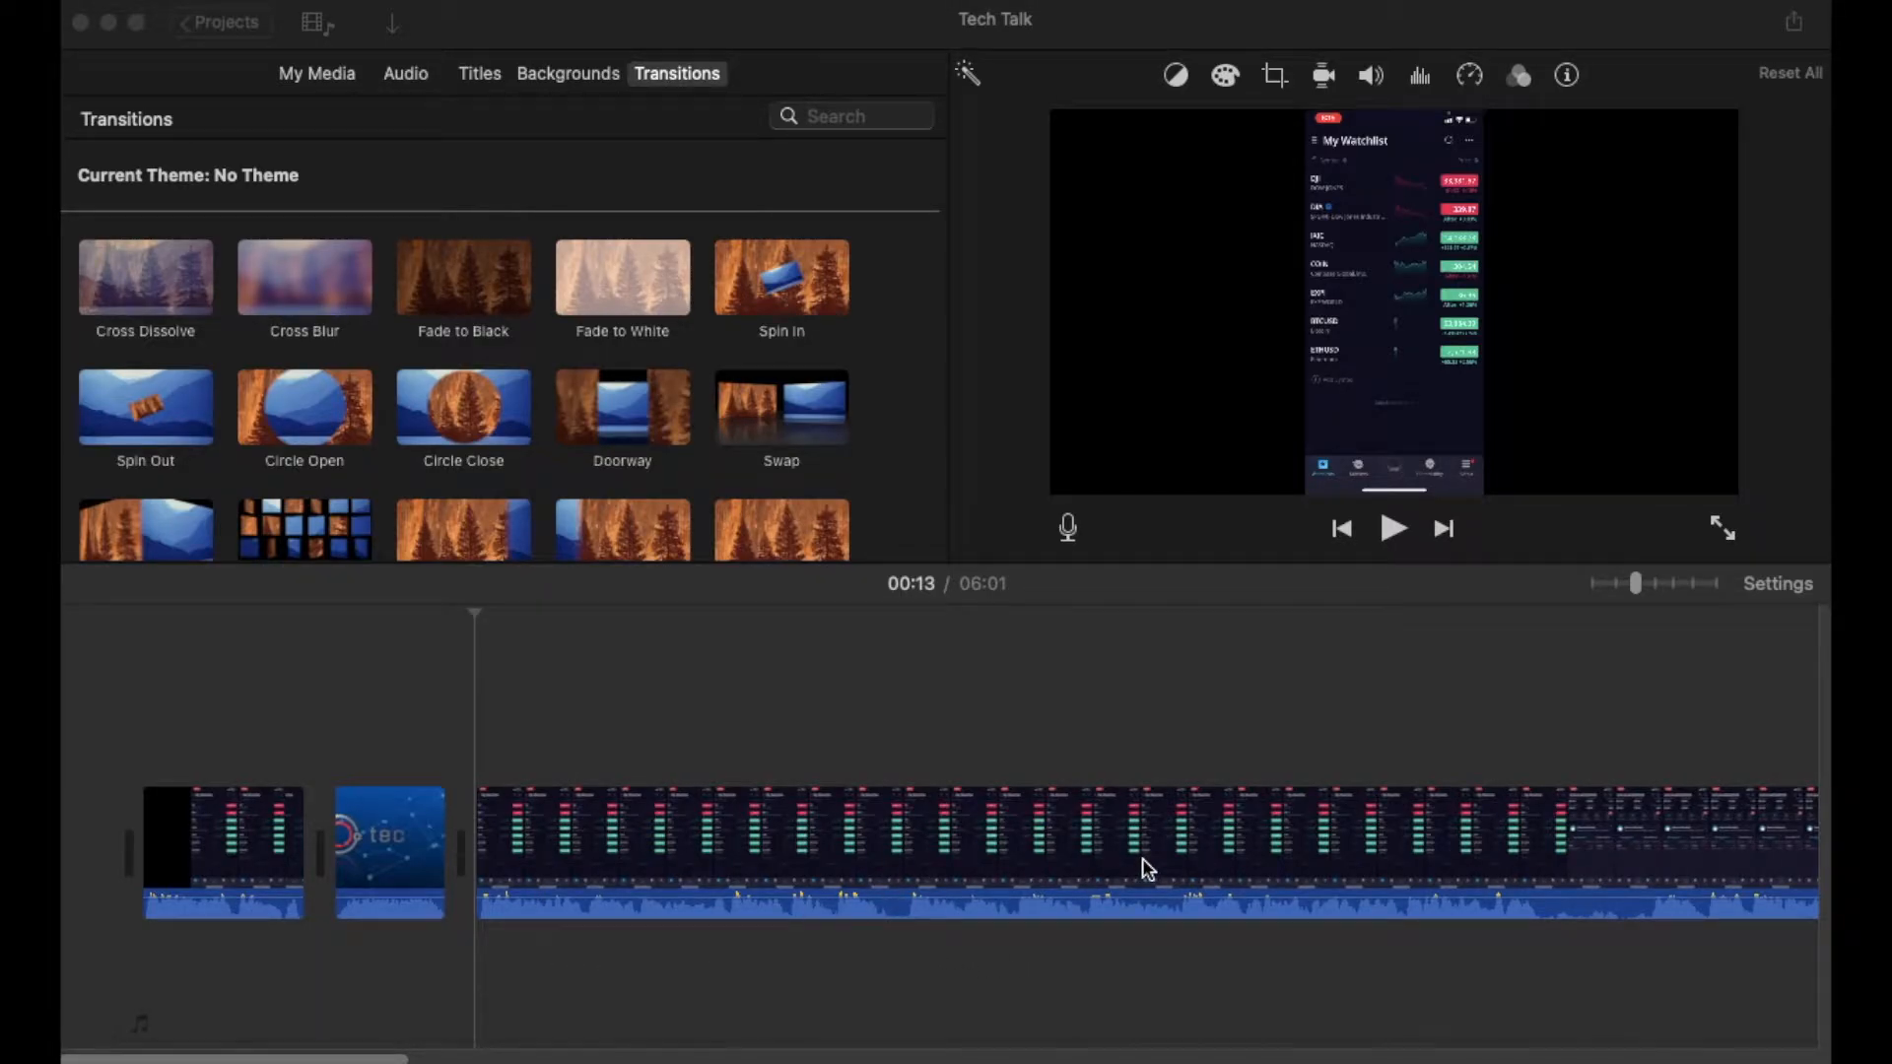
pyautogui.moveTo(739, 788)
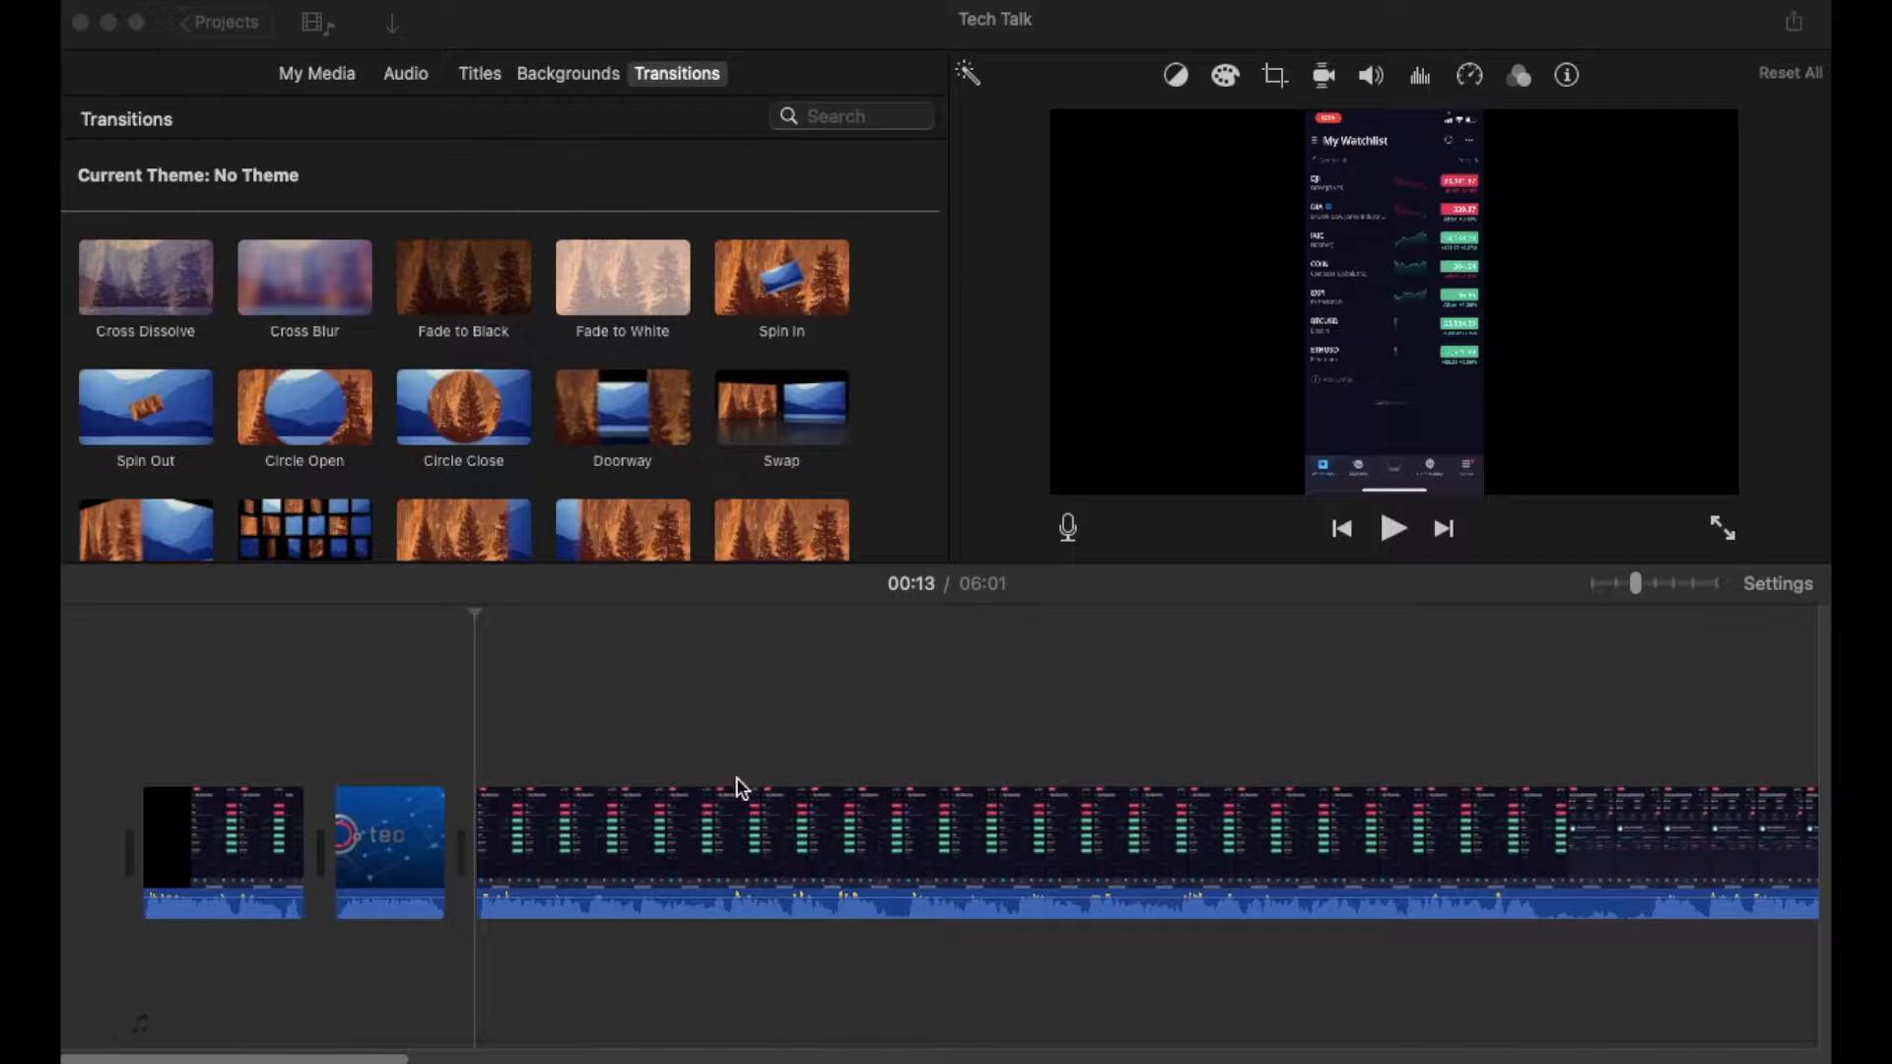
pyautogui.moveTo(926, 769)
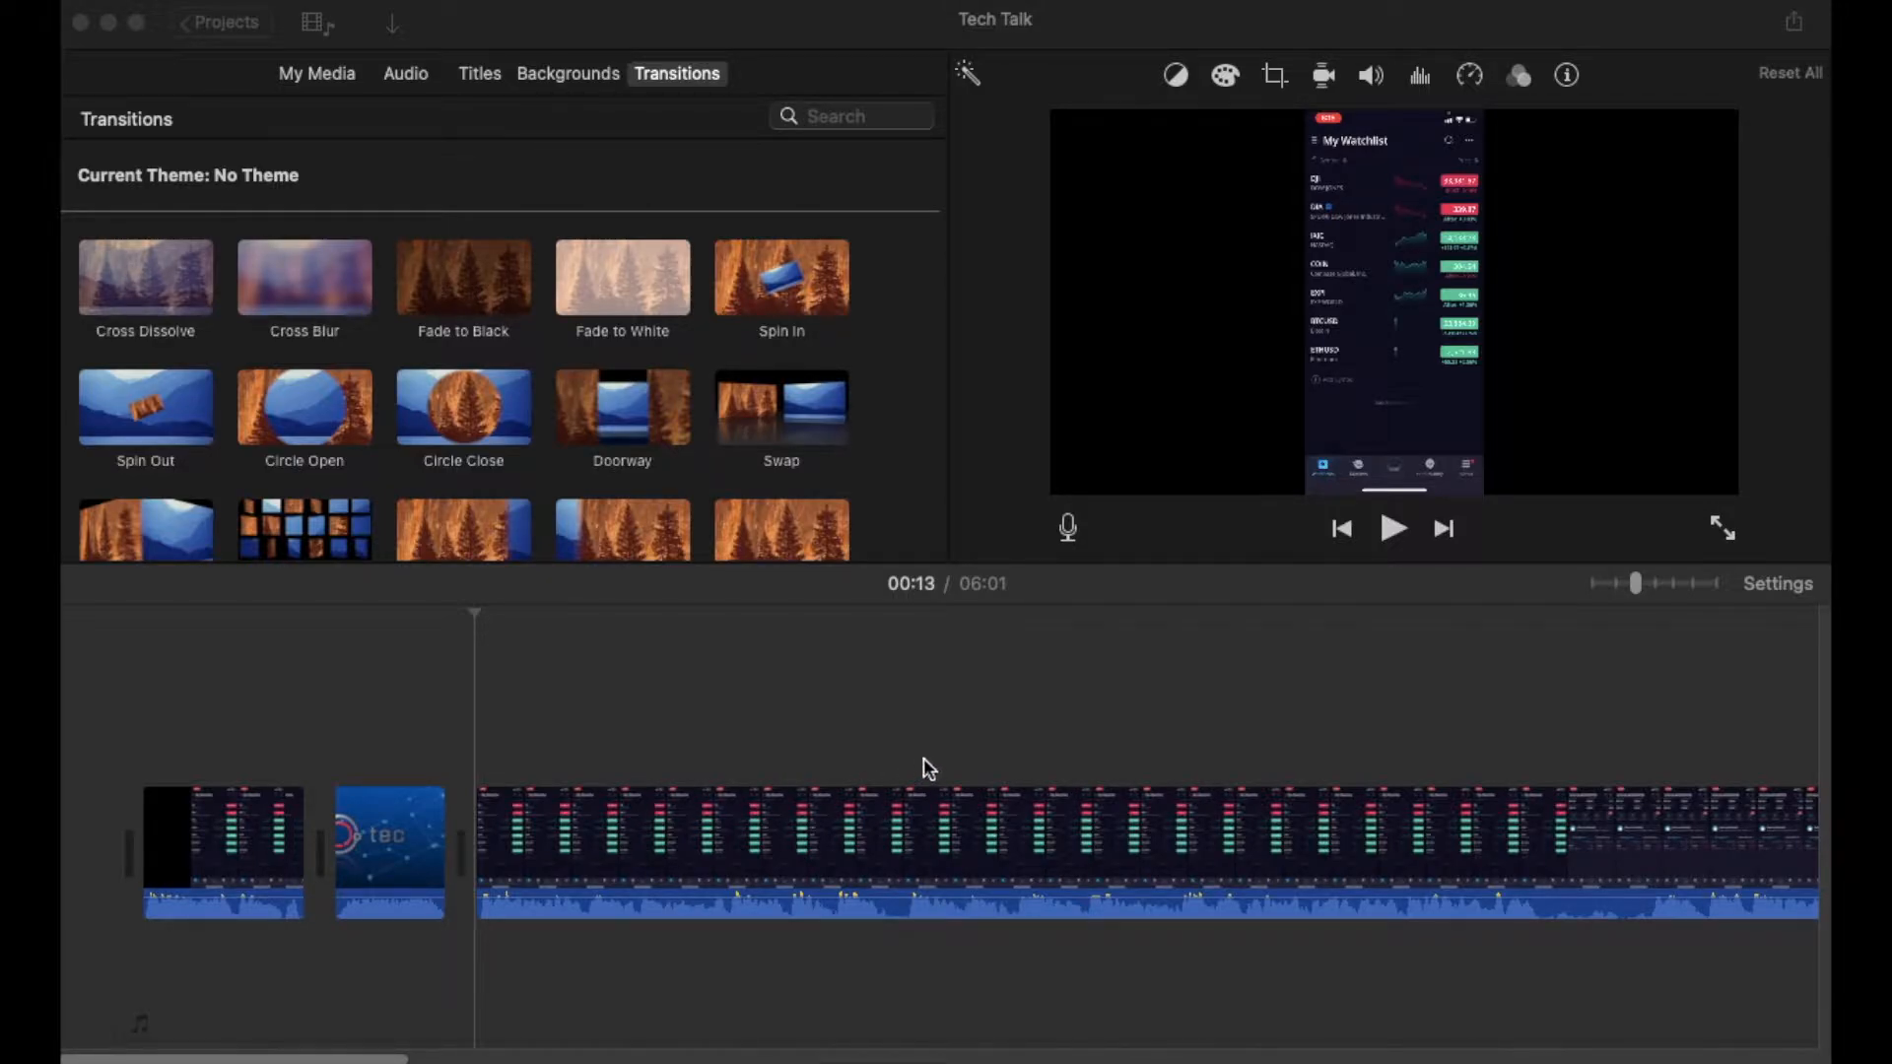
pyautogui.moveTo(903, 714)
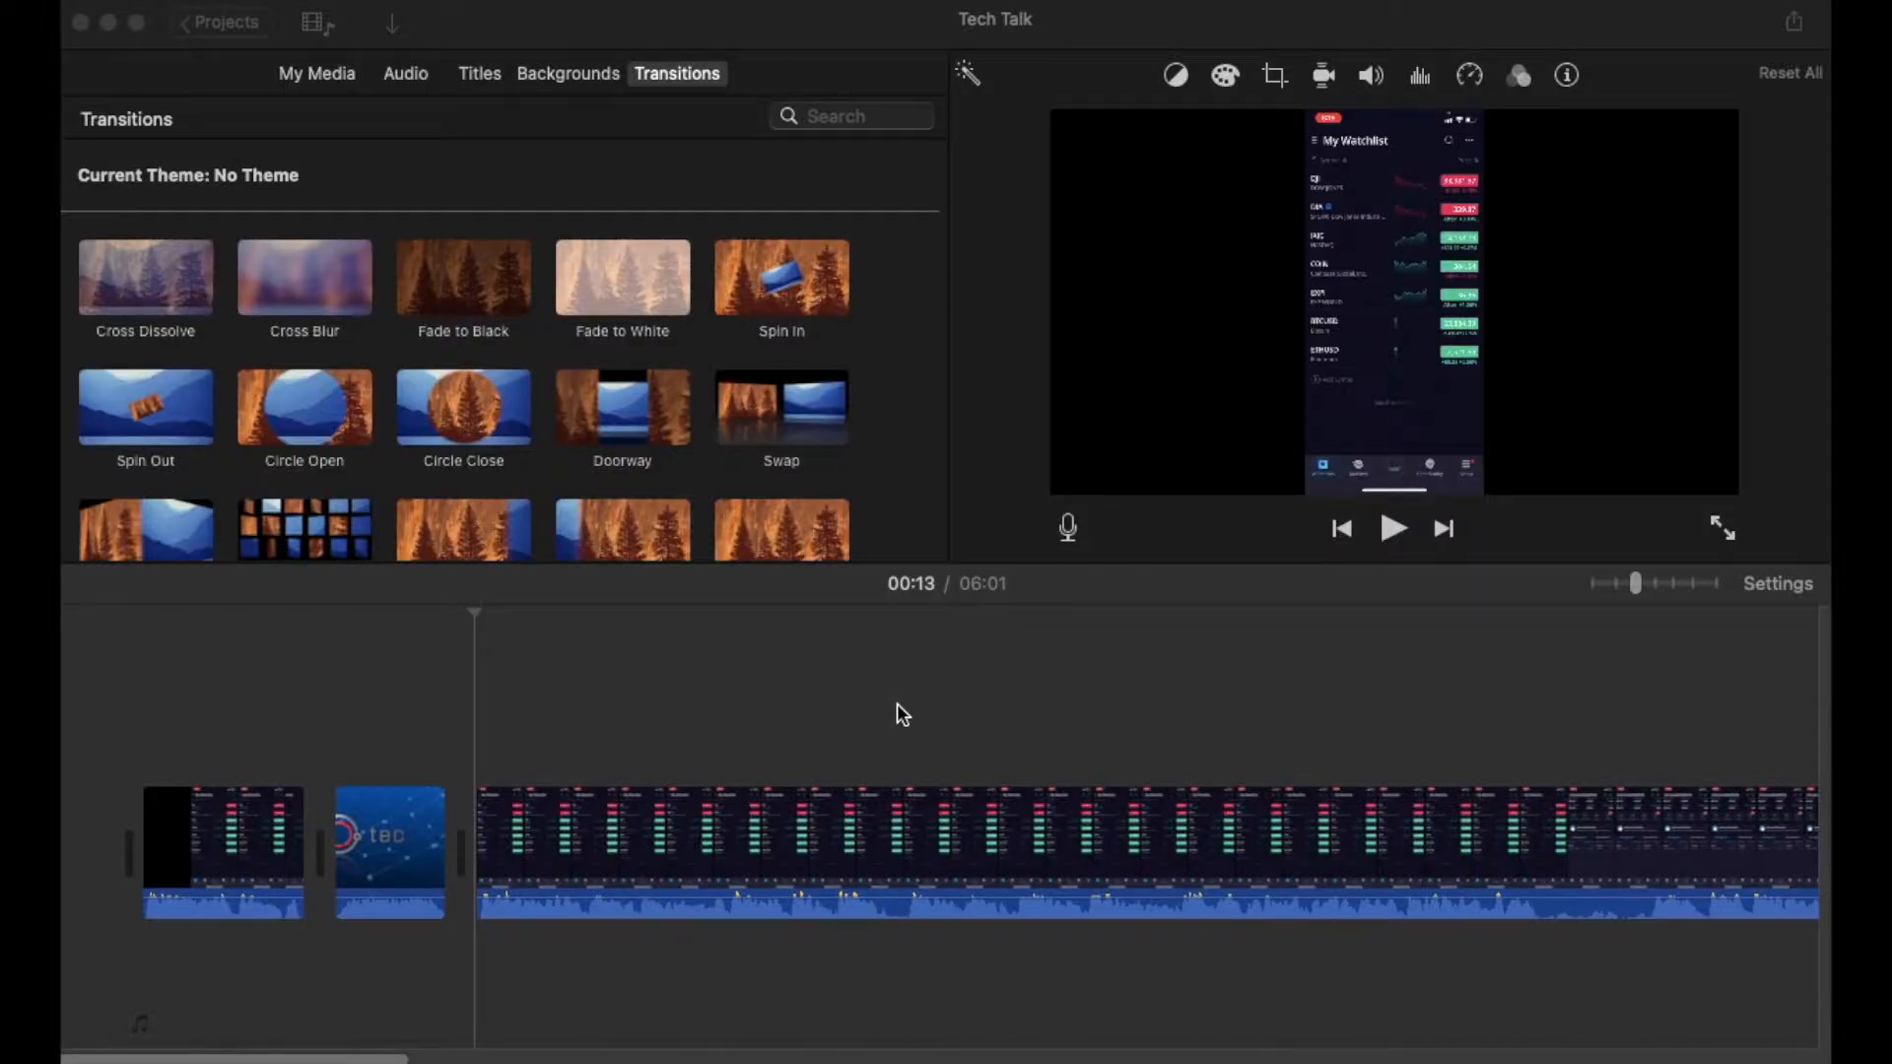
pyautogui.moveTo(337, 761)
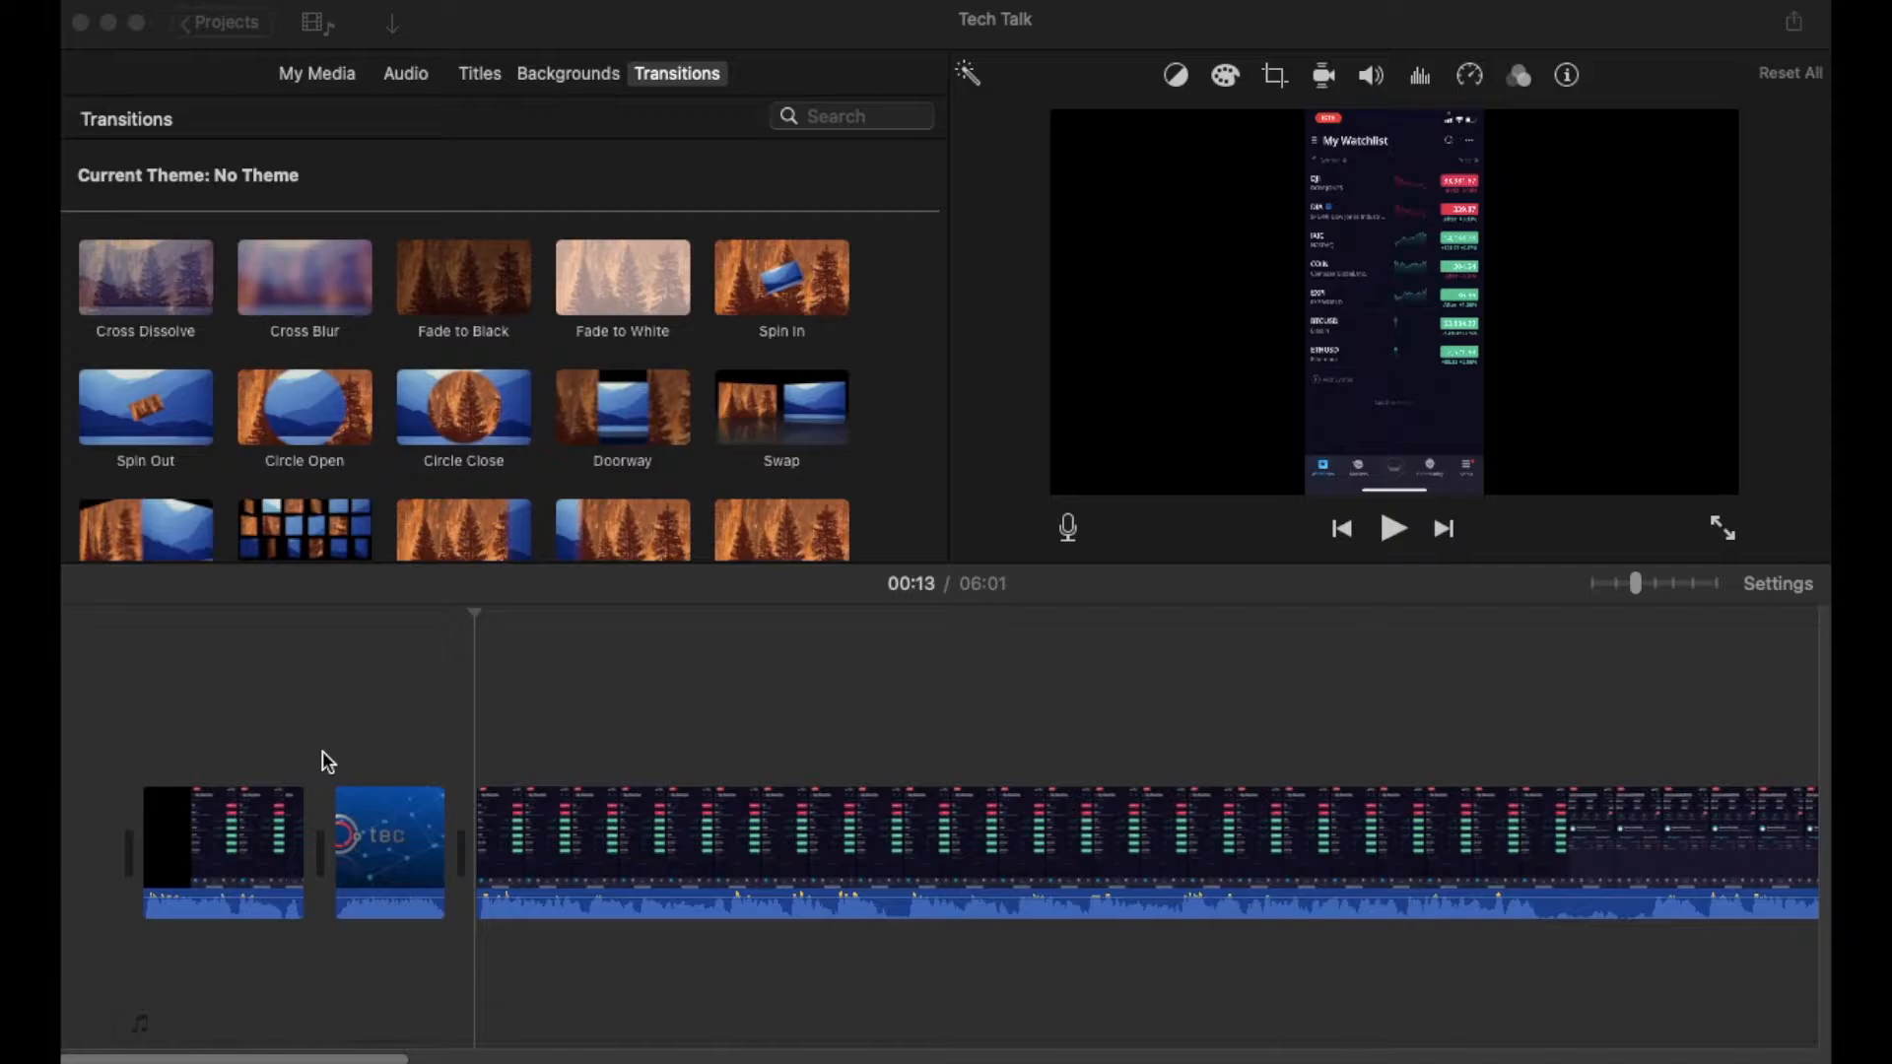
pyautogui.moveTo(394, 794)
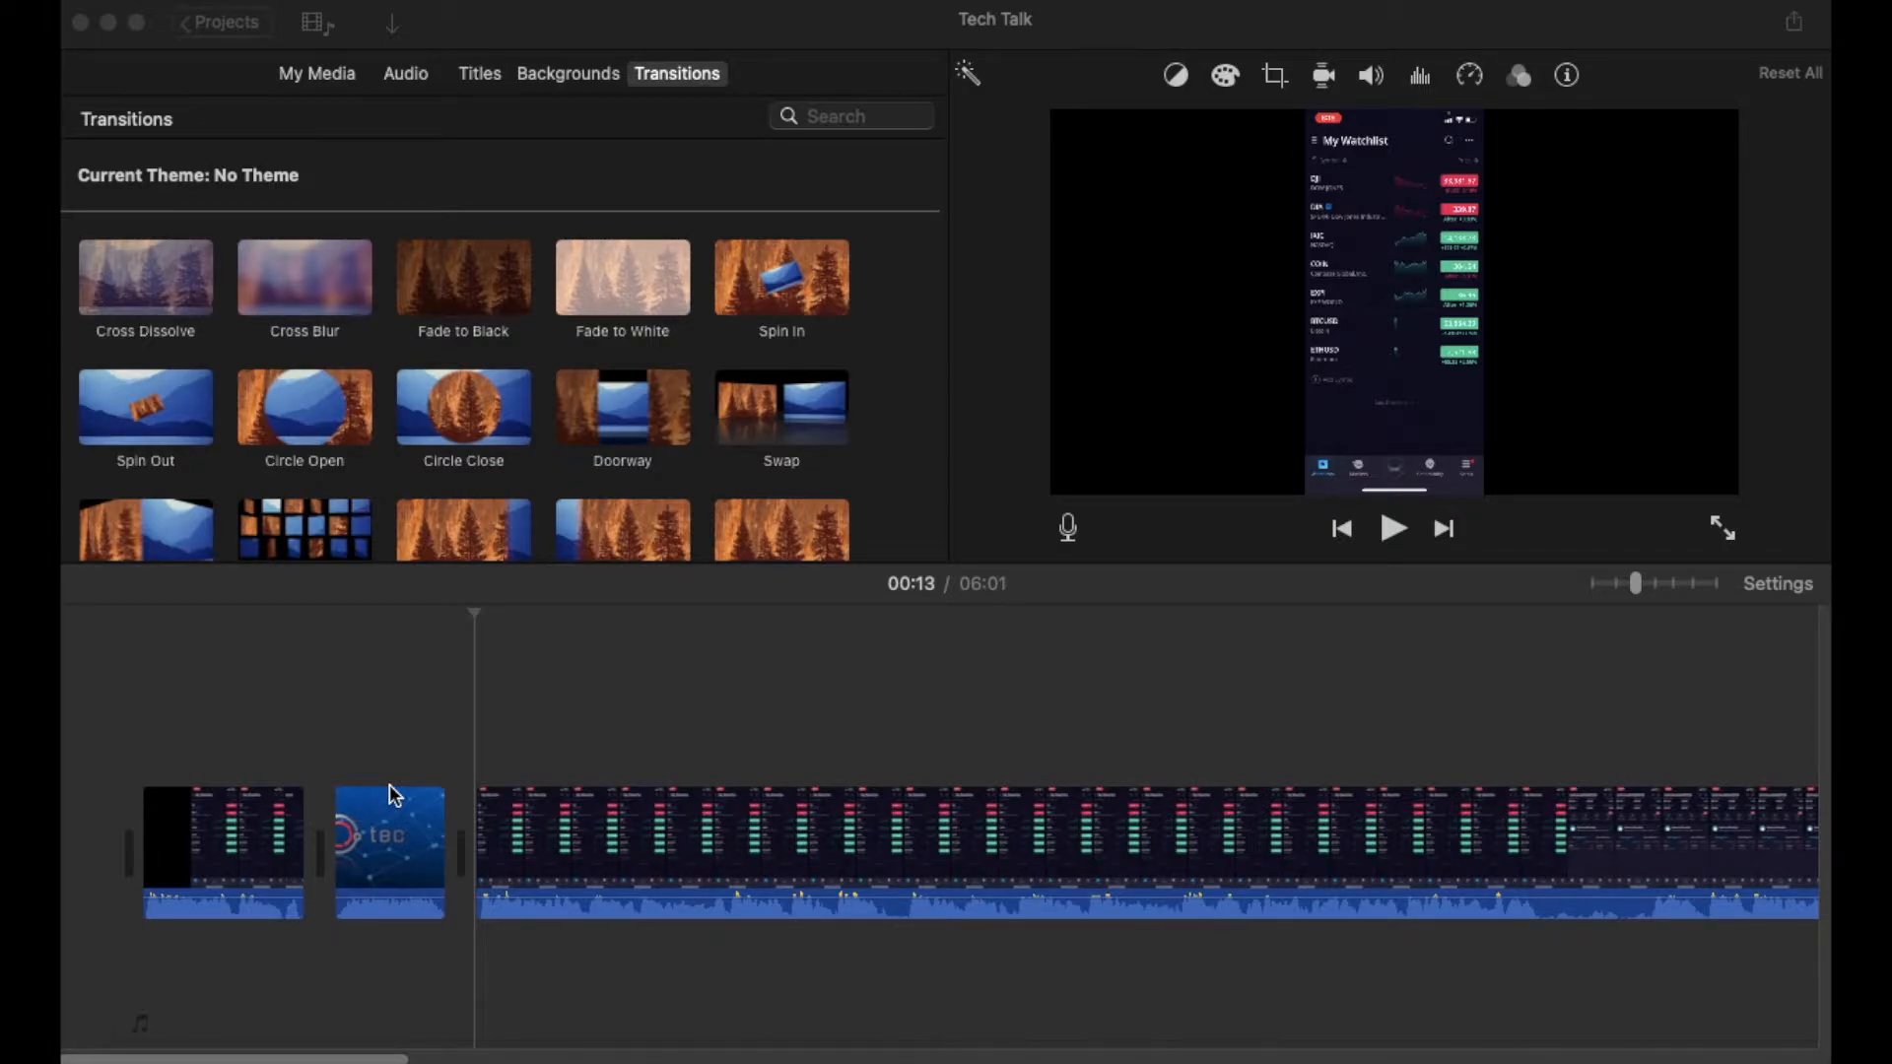
pyautogui.moveTo(621, 797)
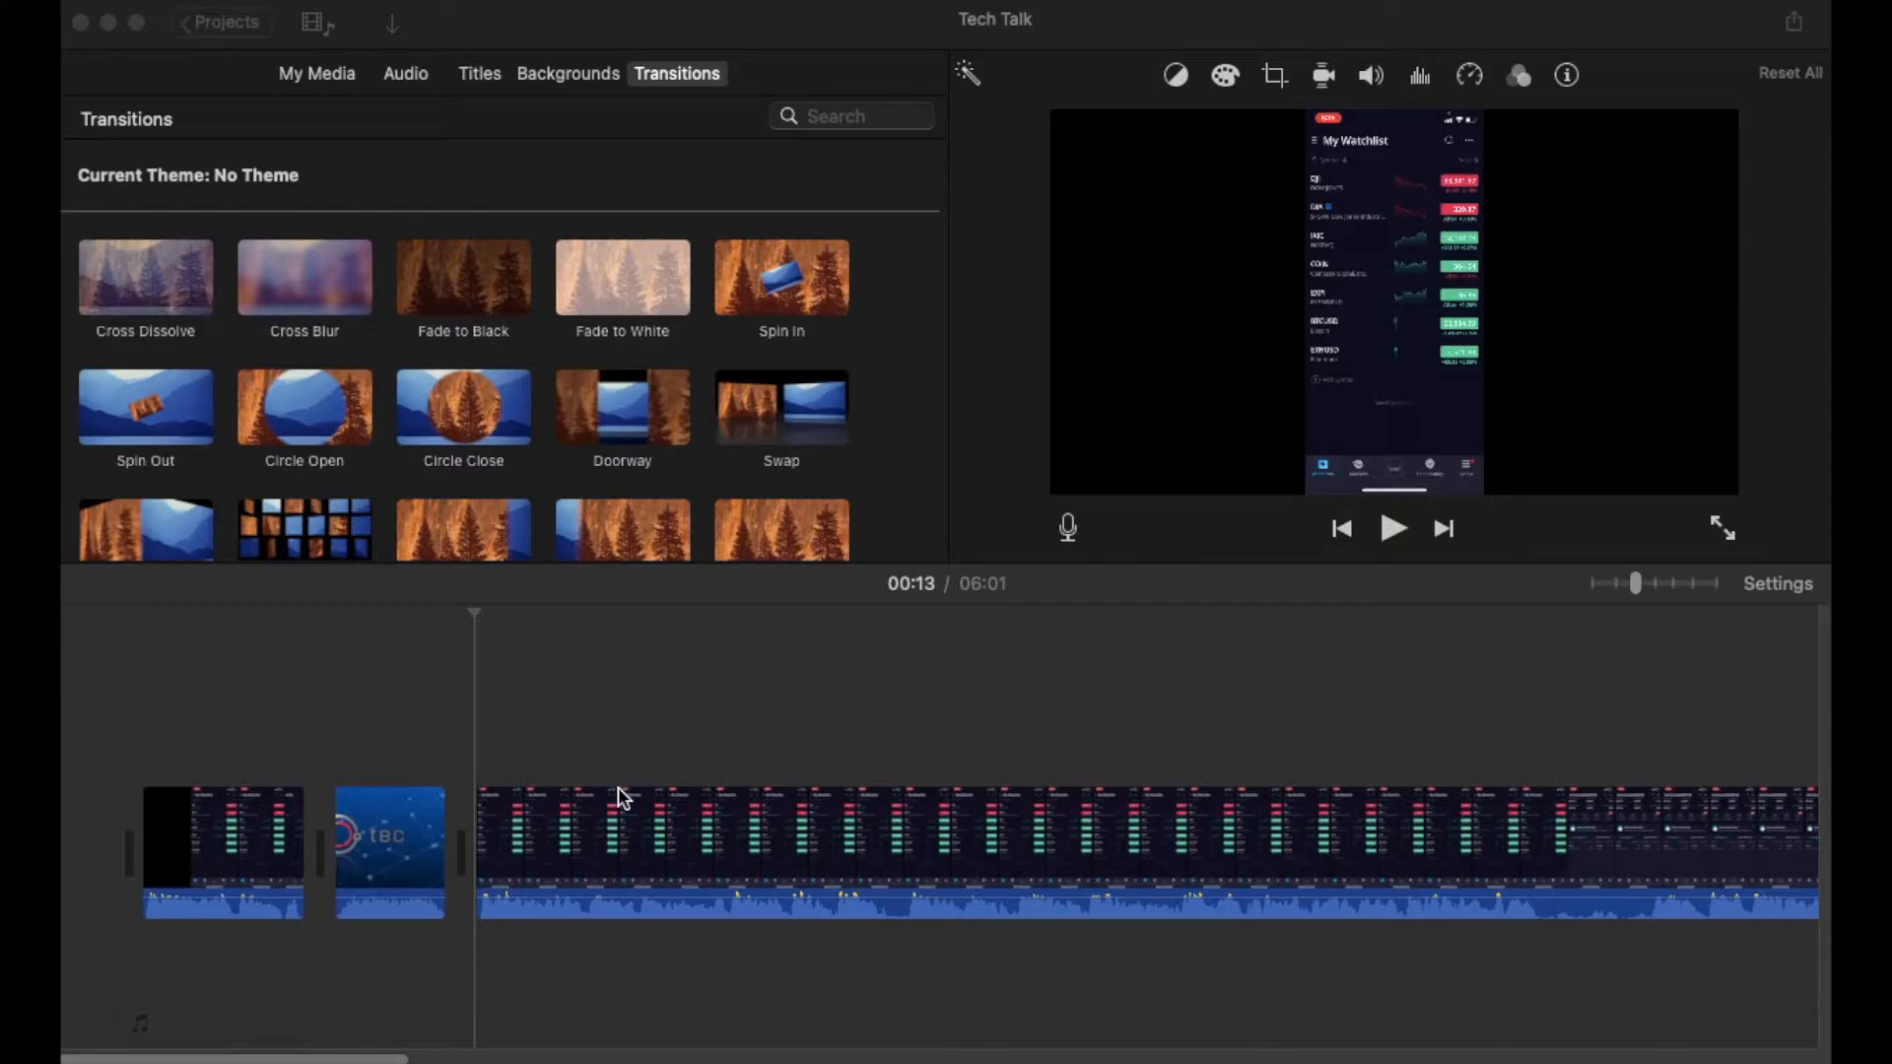
pyautogui.moveTo(262, 792)
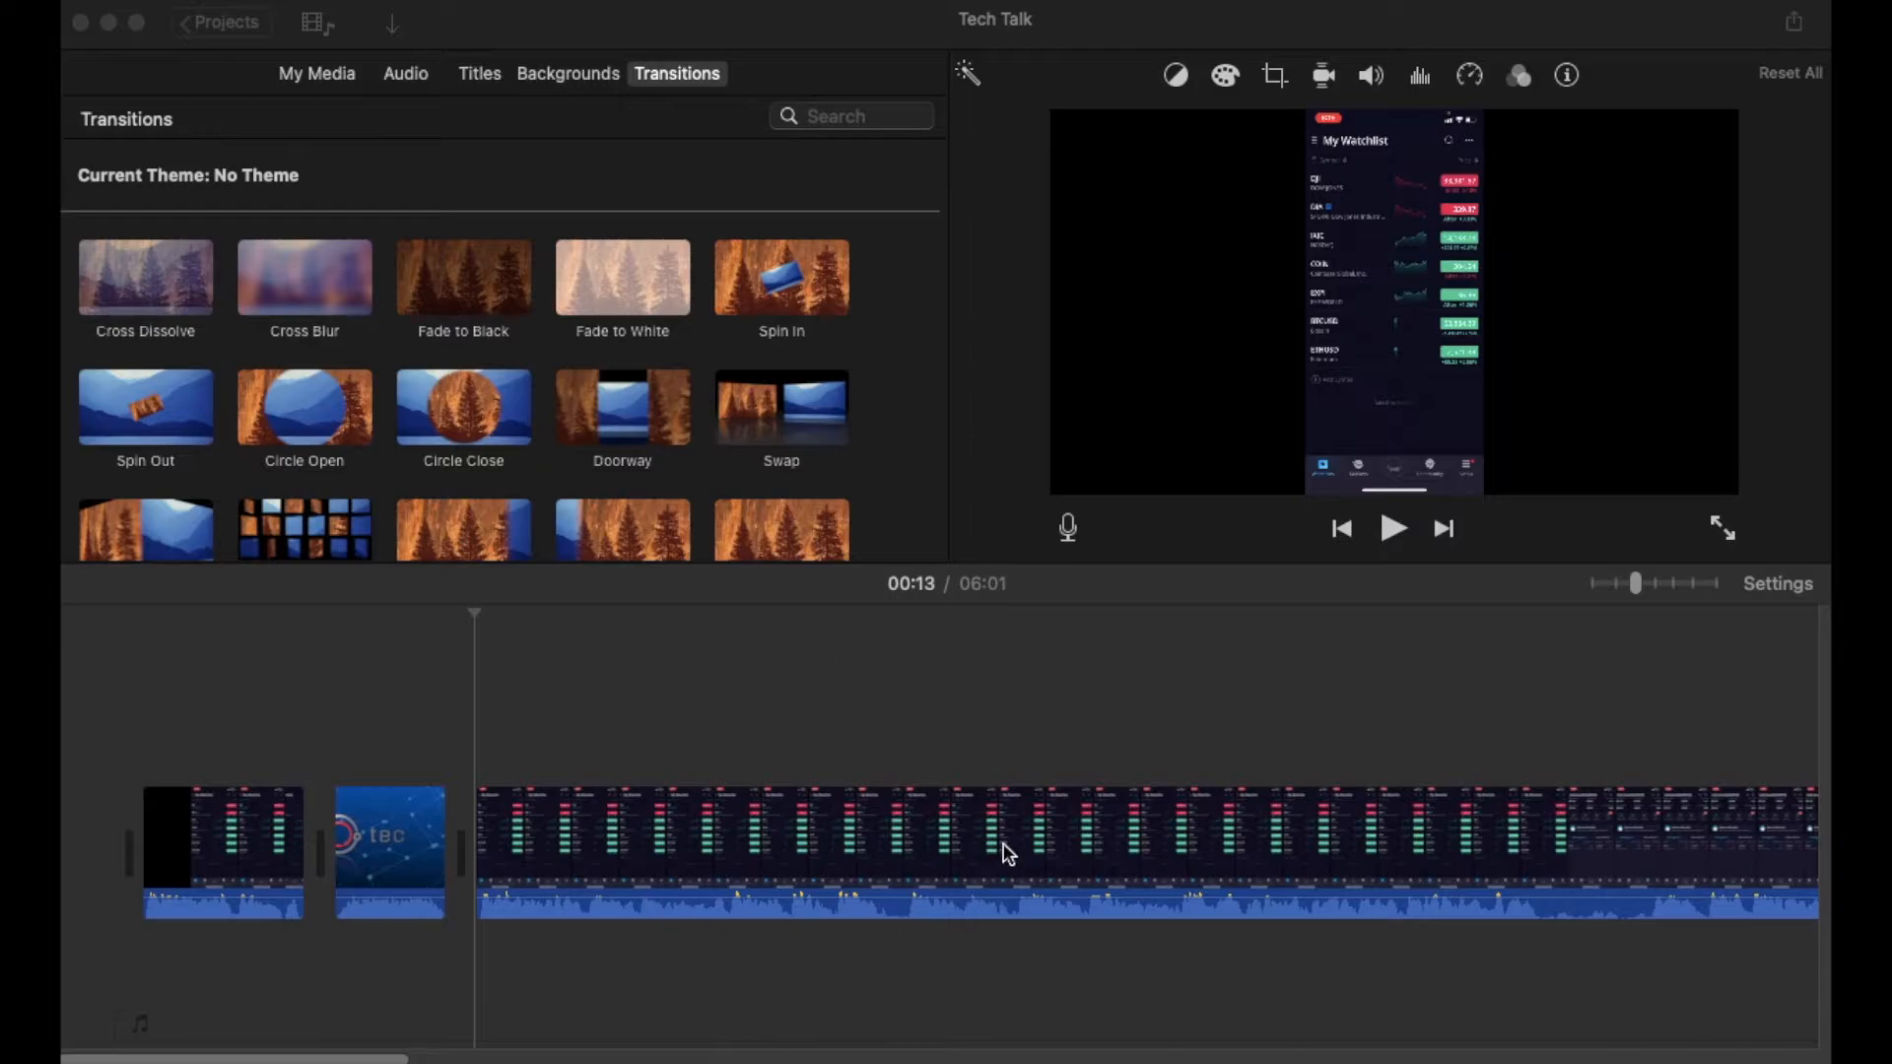
pyautogui.moveTo(977, 816)
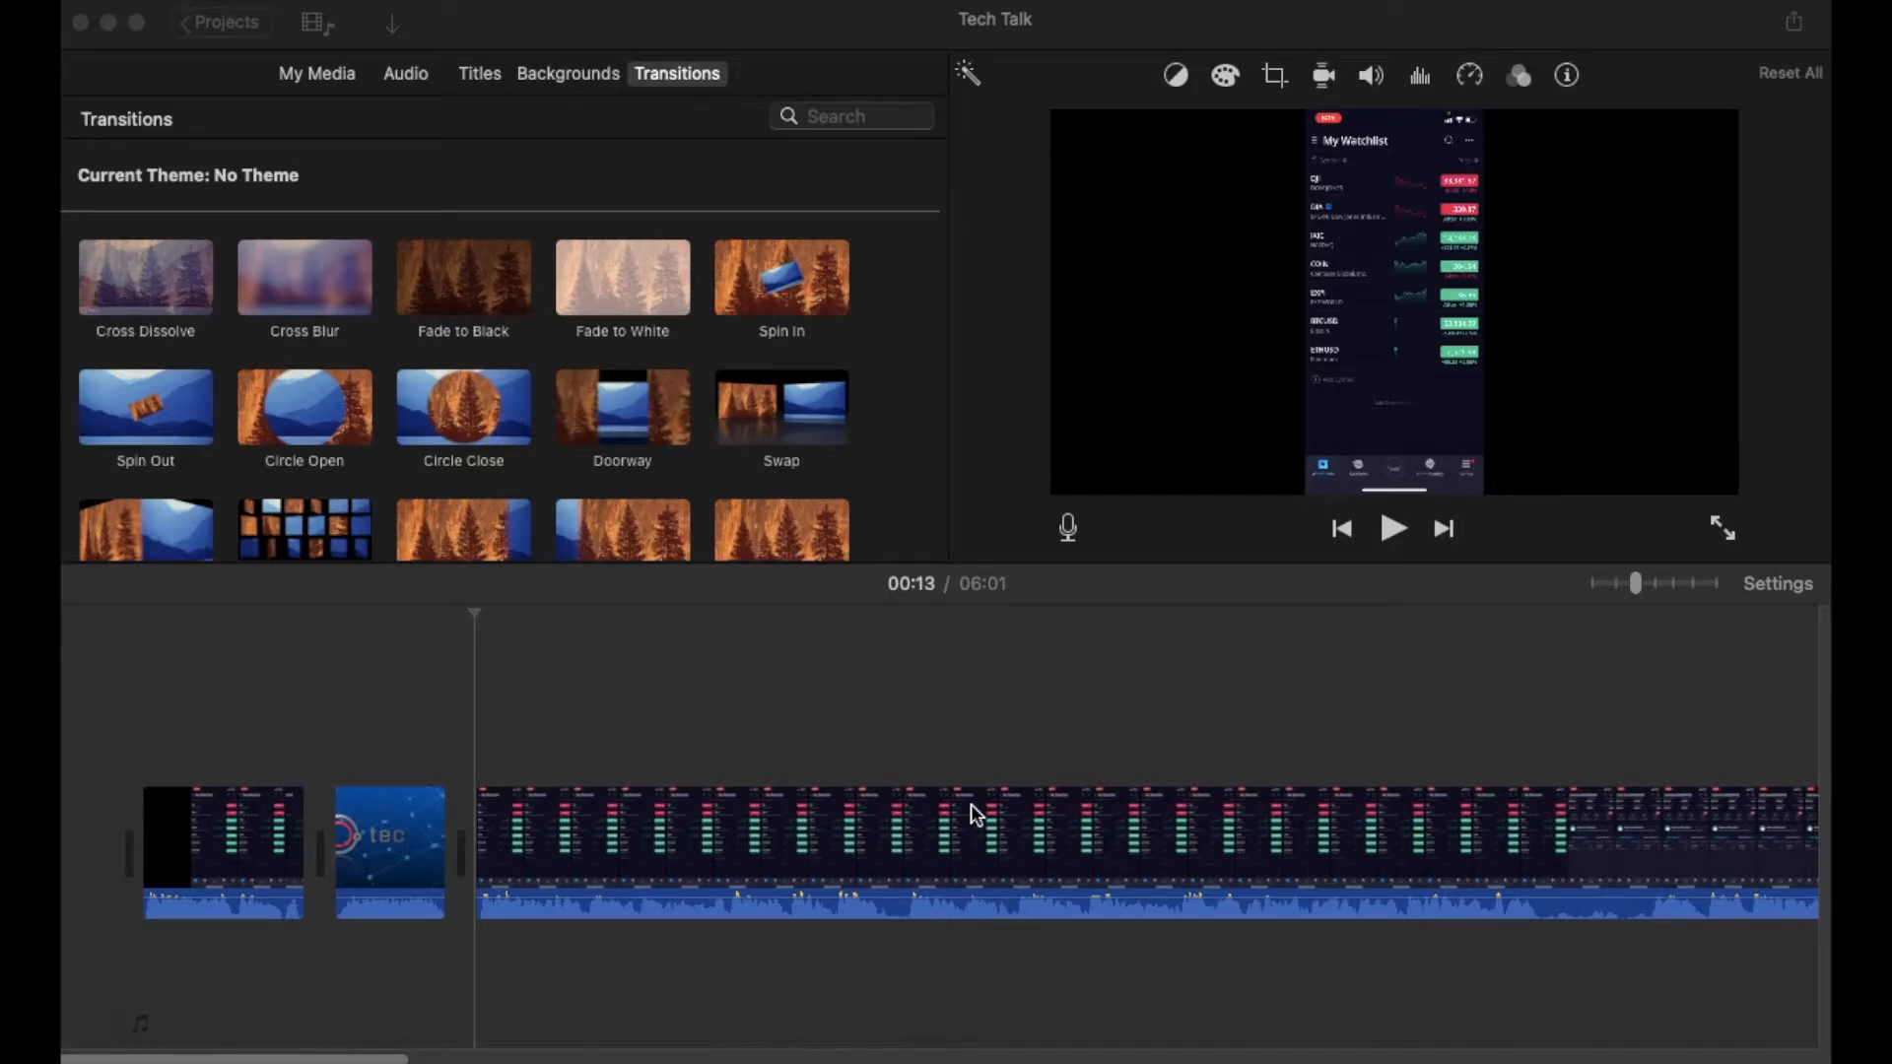
pyautogui.moveTo(1309, 909)
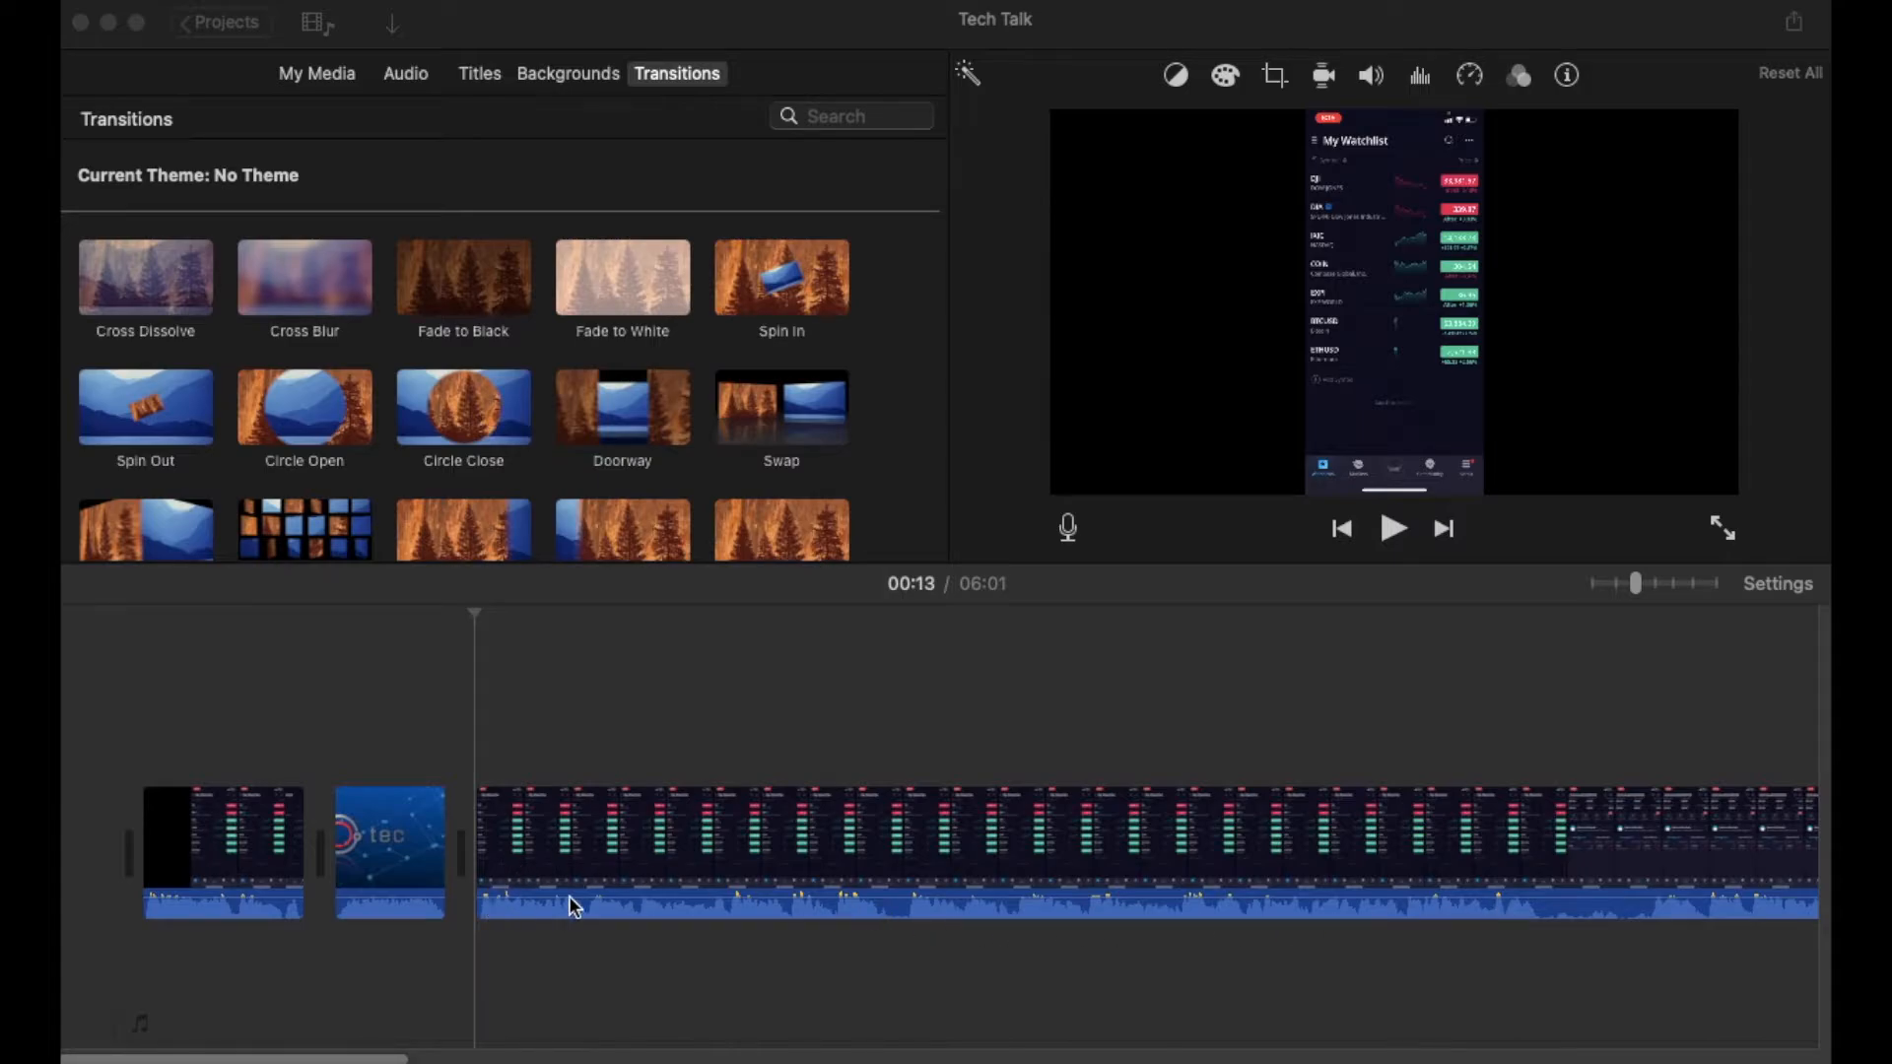
pyautogui.moveTo(911, 923)
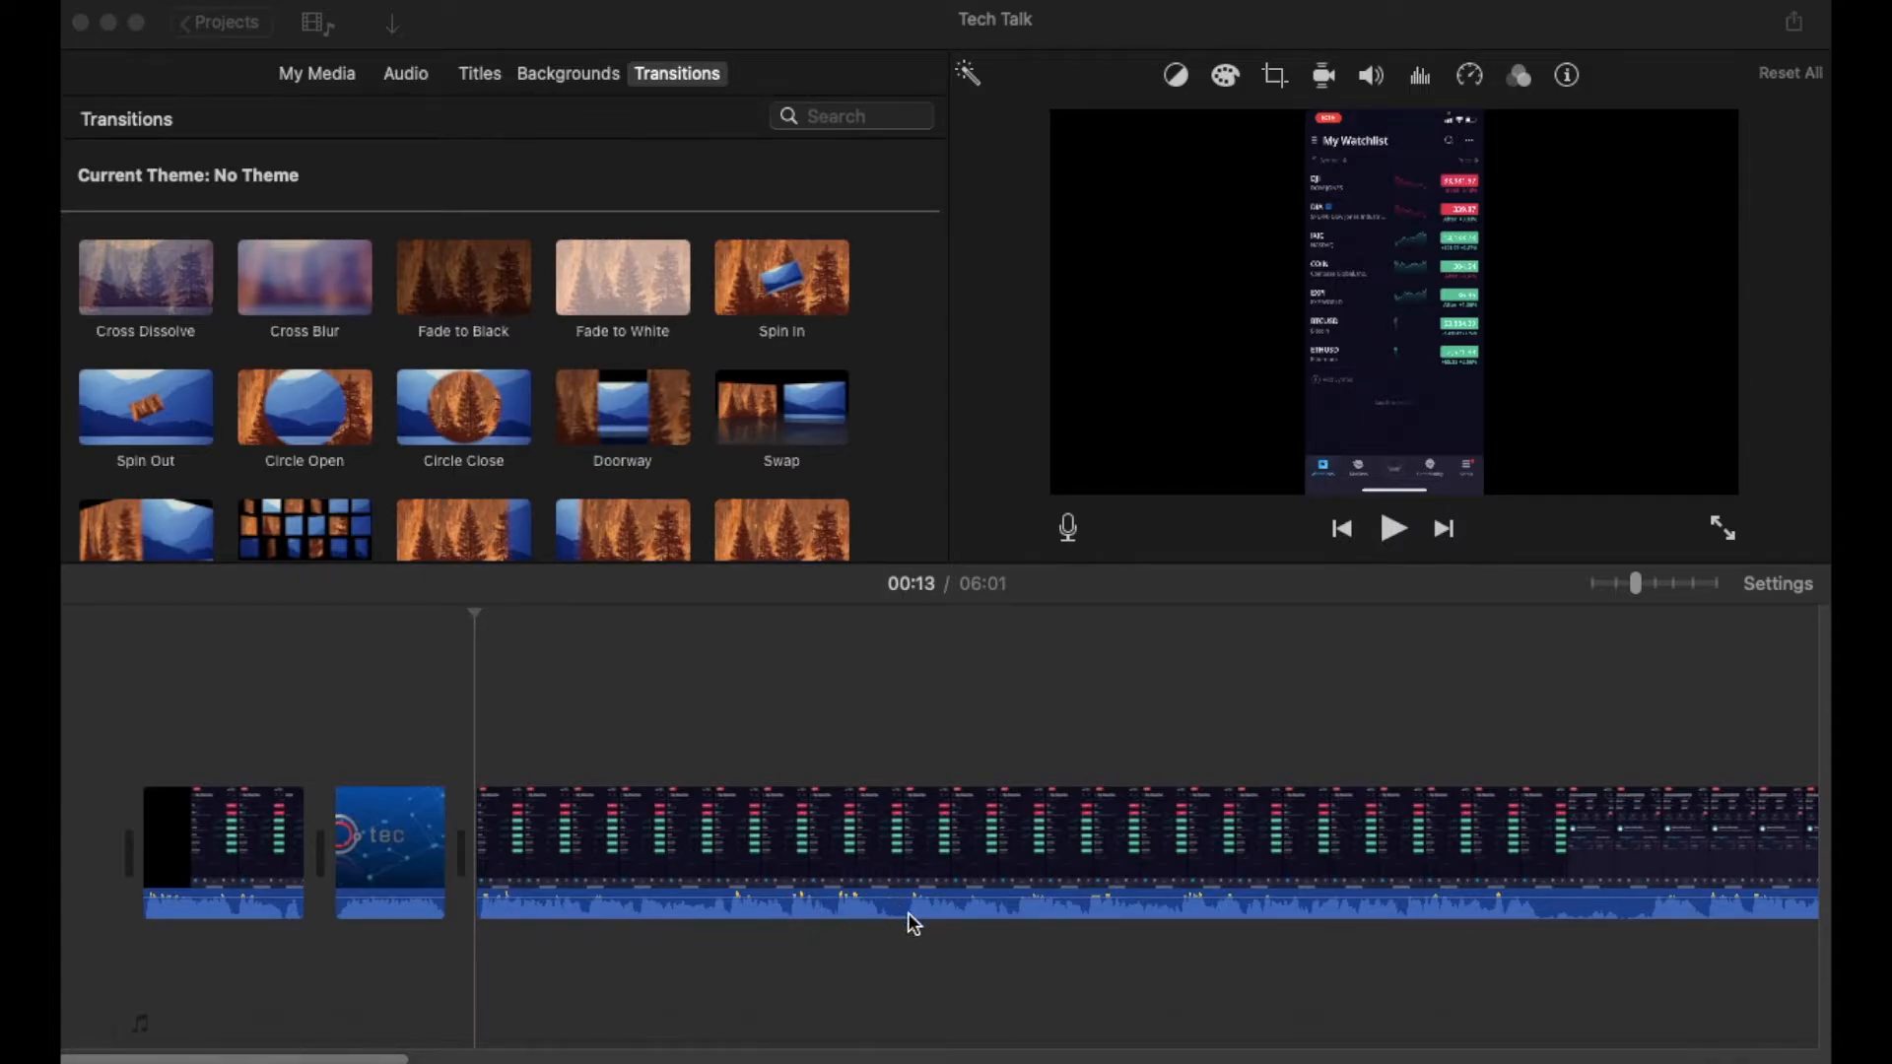
pyautogui.moveTo(772, 903)
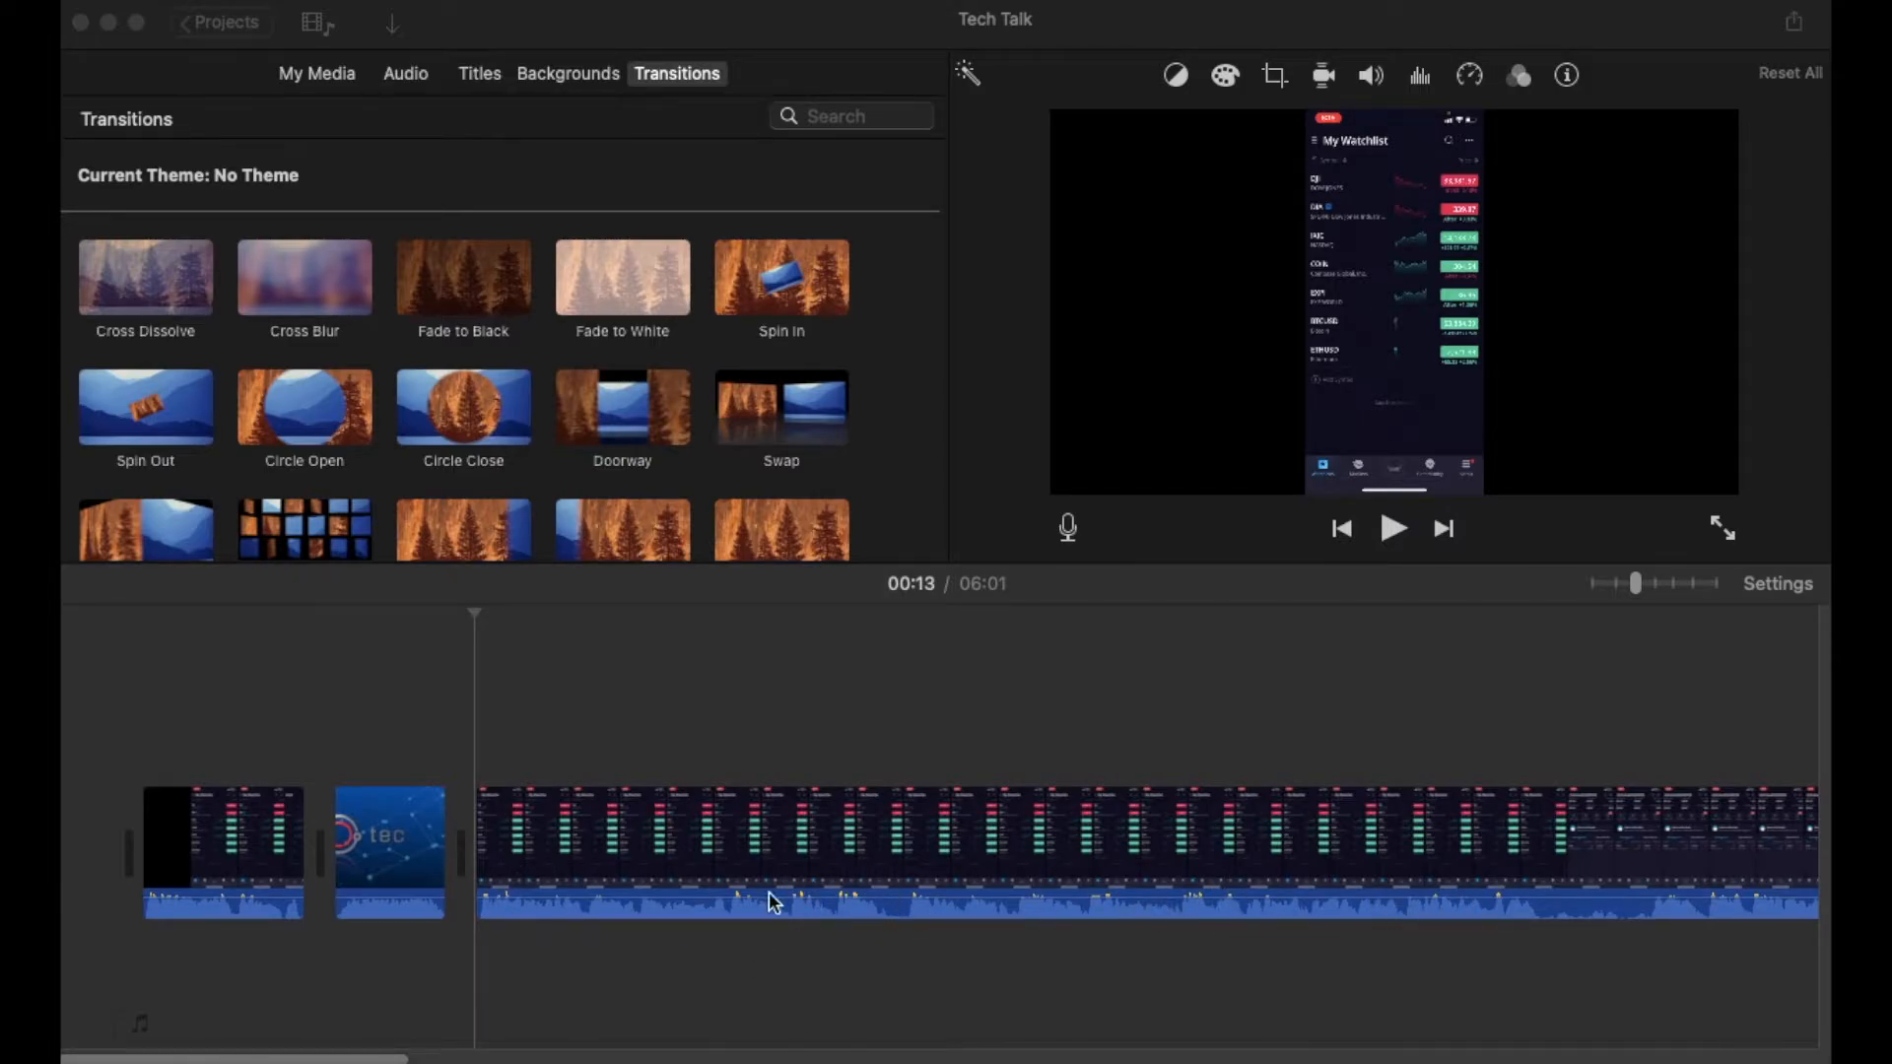
pyautogui.moveTo(224, 920)
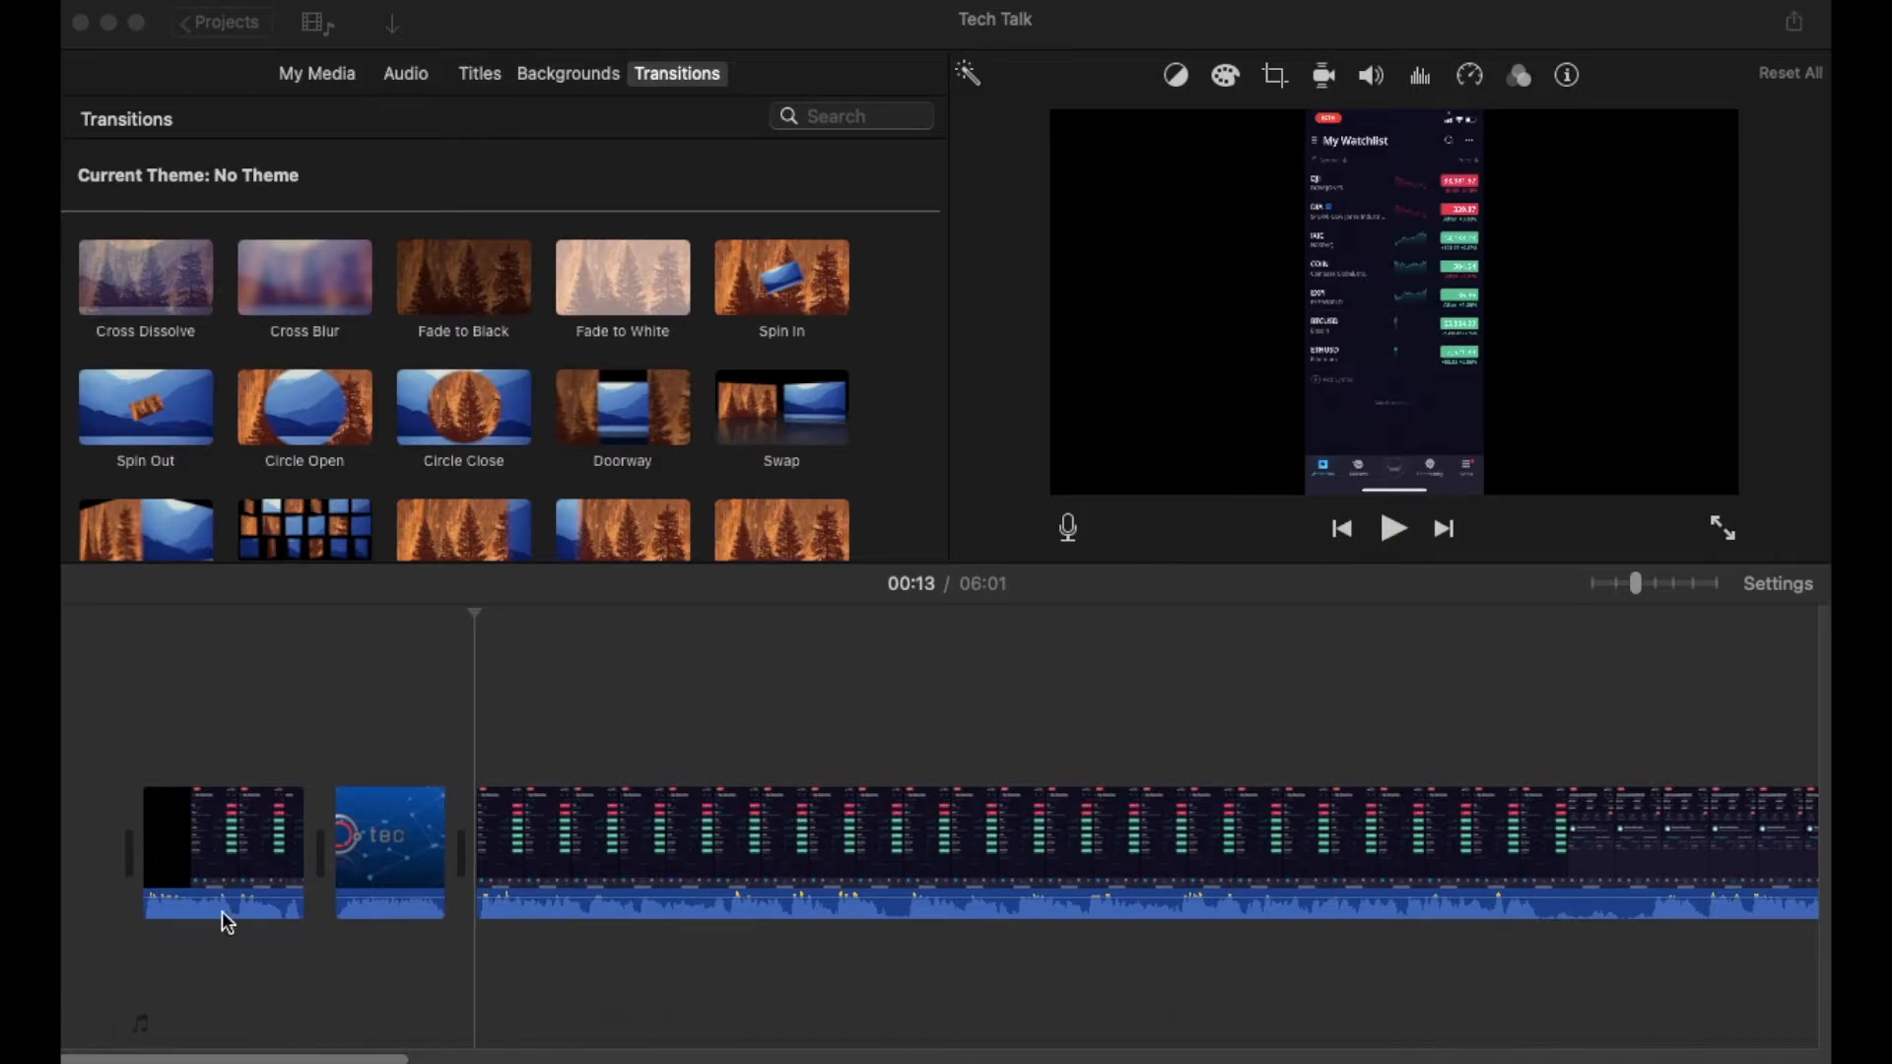
# Select the 7.1-second opening clip in the timeline for editing.
pyautogui.click(221, 832)
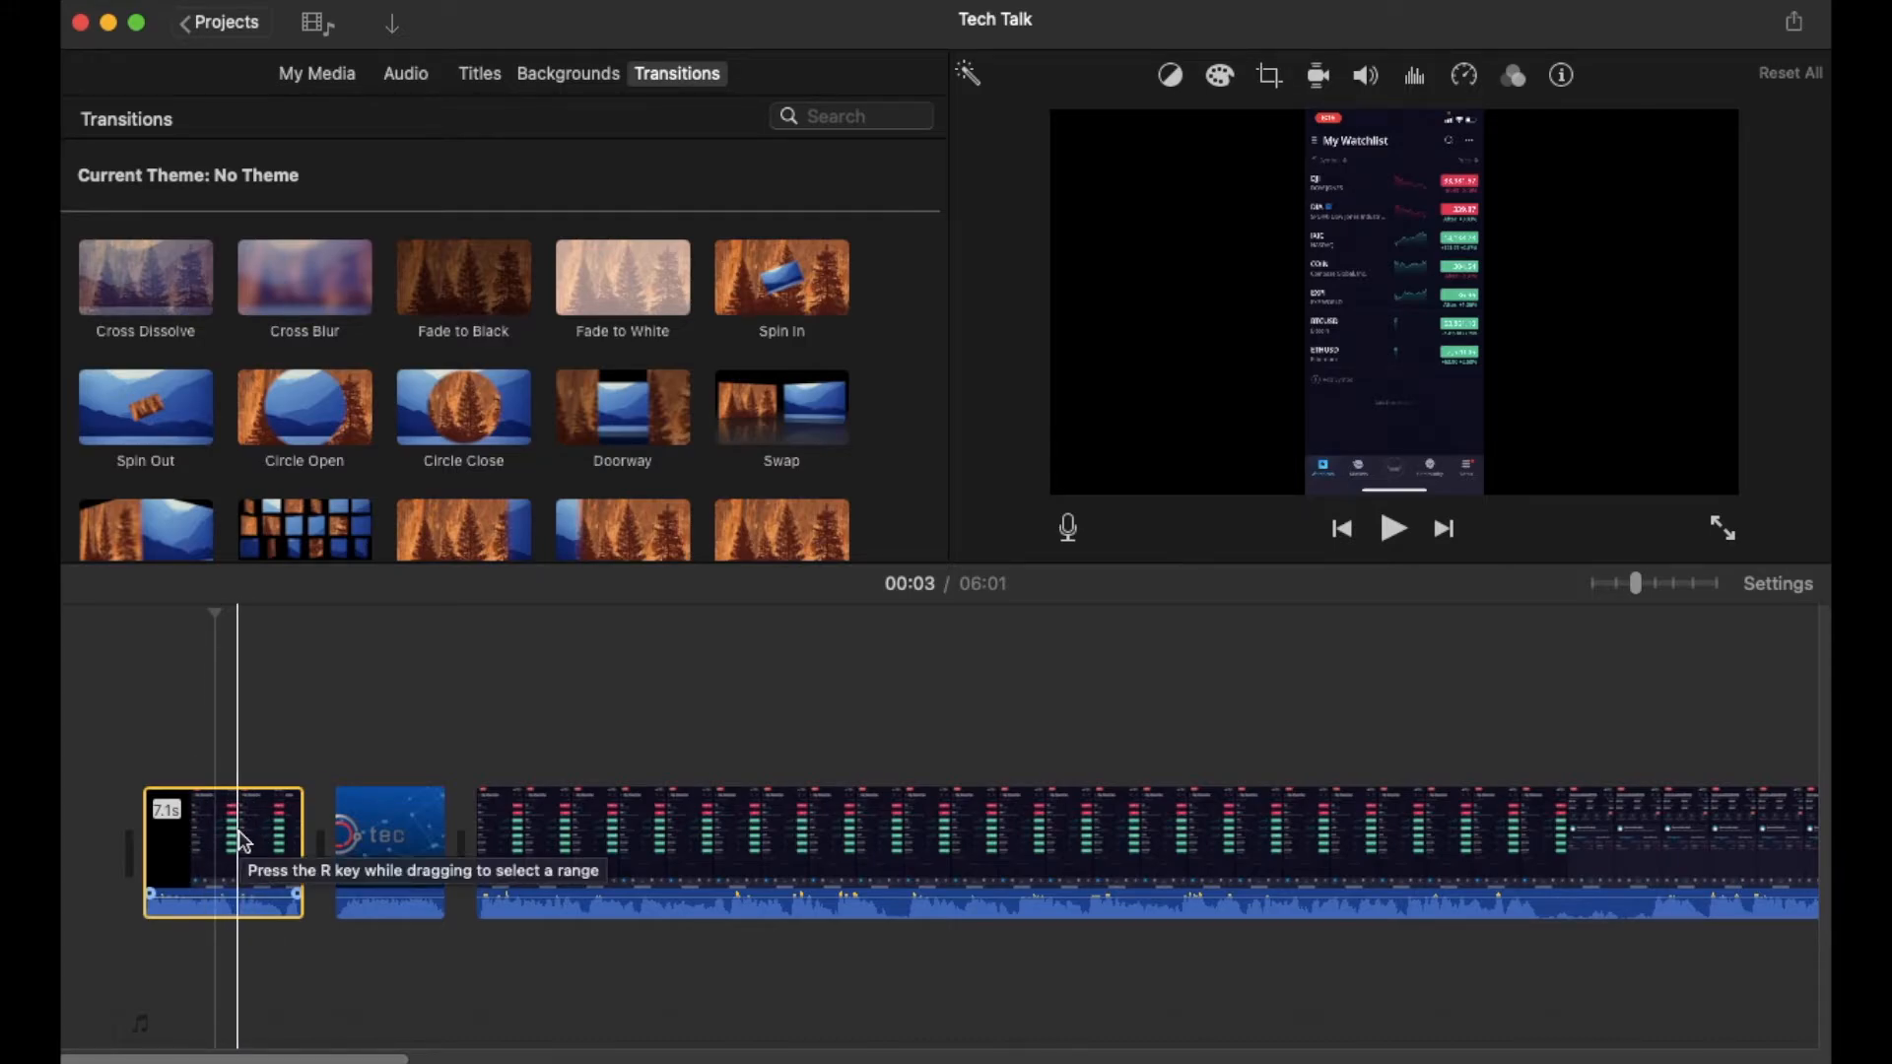
pyautogui.moveTo(251, 836)
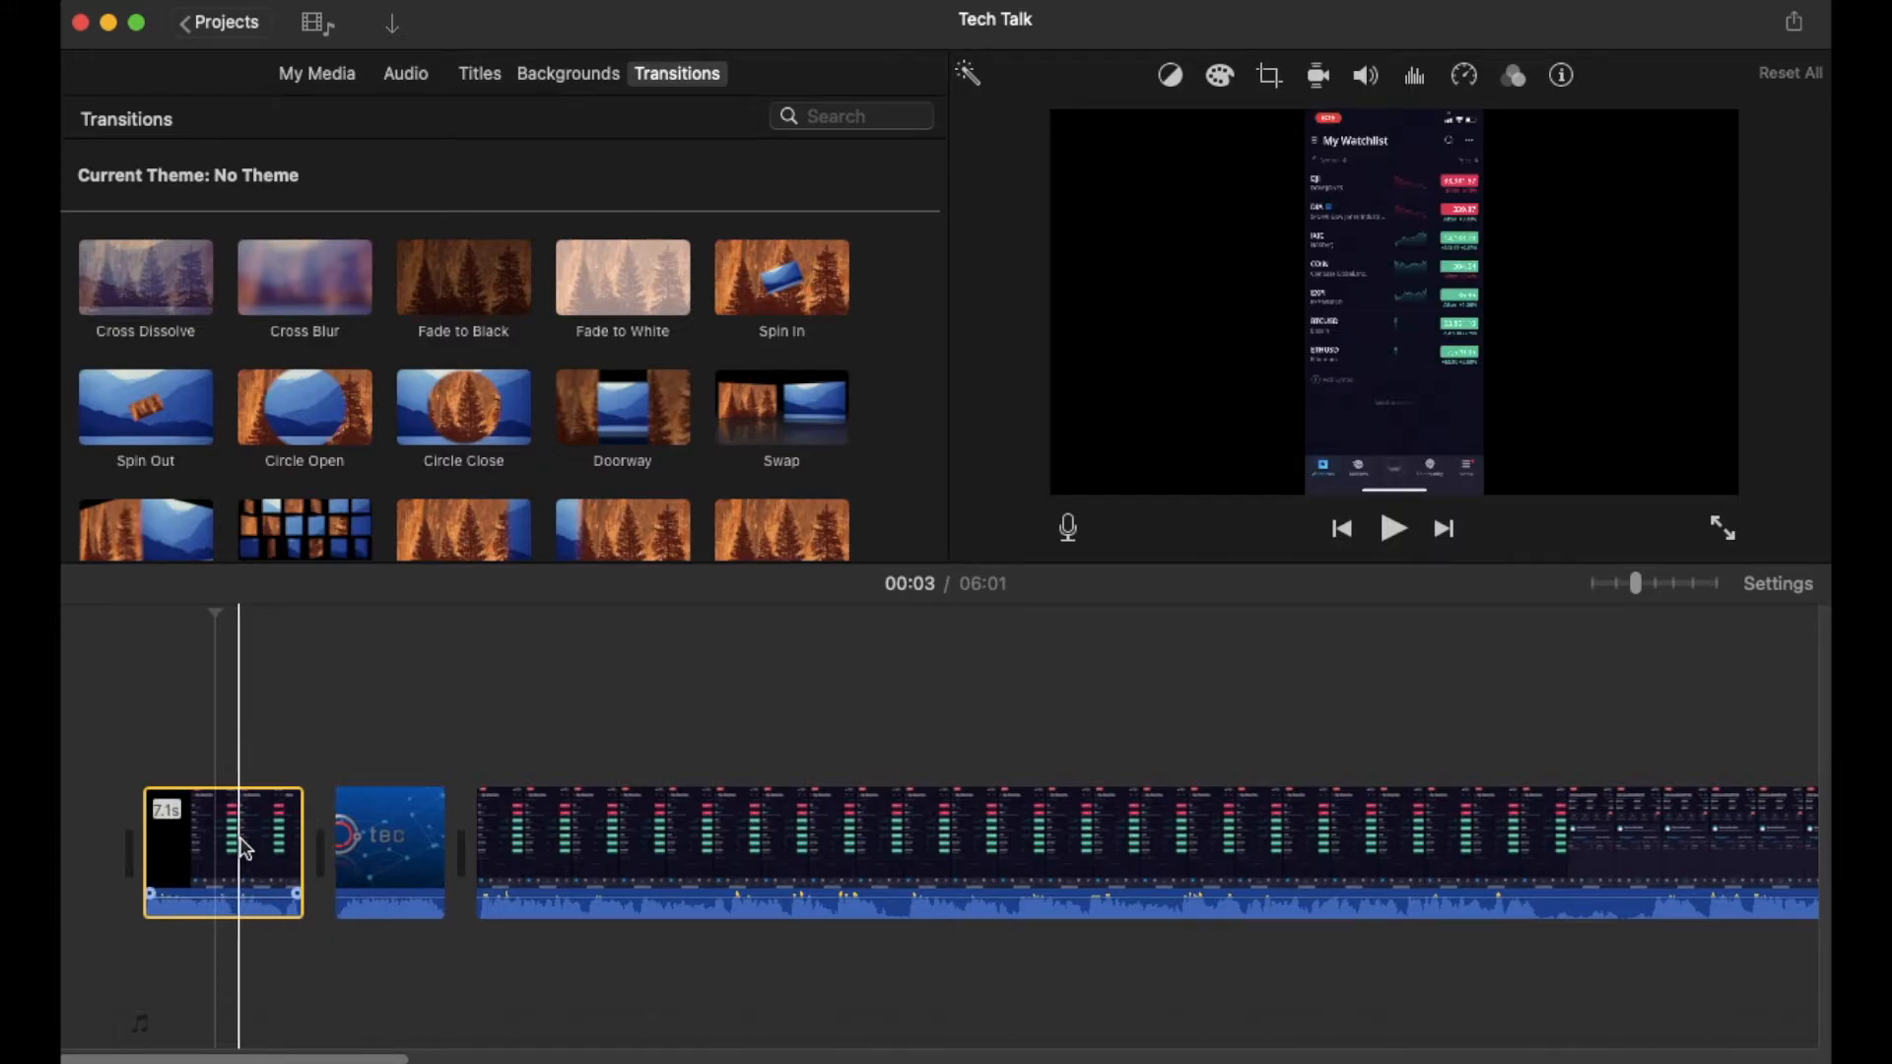
# Bring up the editing actions menu for the opening clip.
pyautogui.rightClick(240, 845)
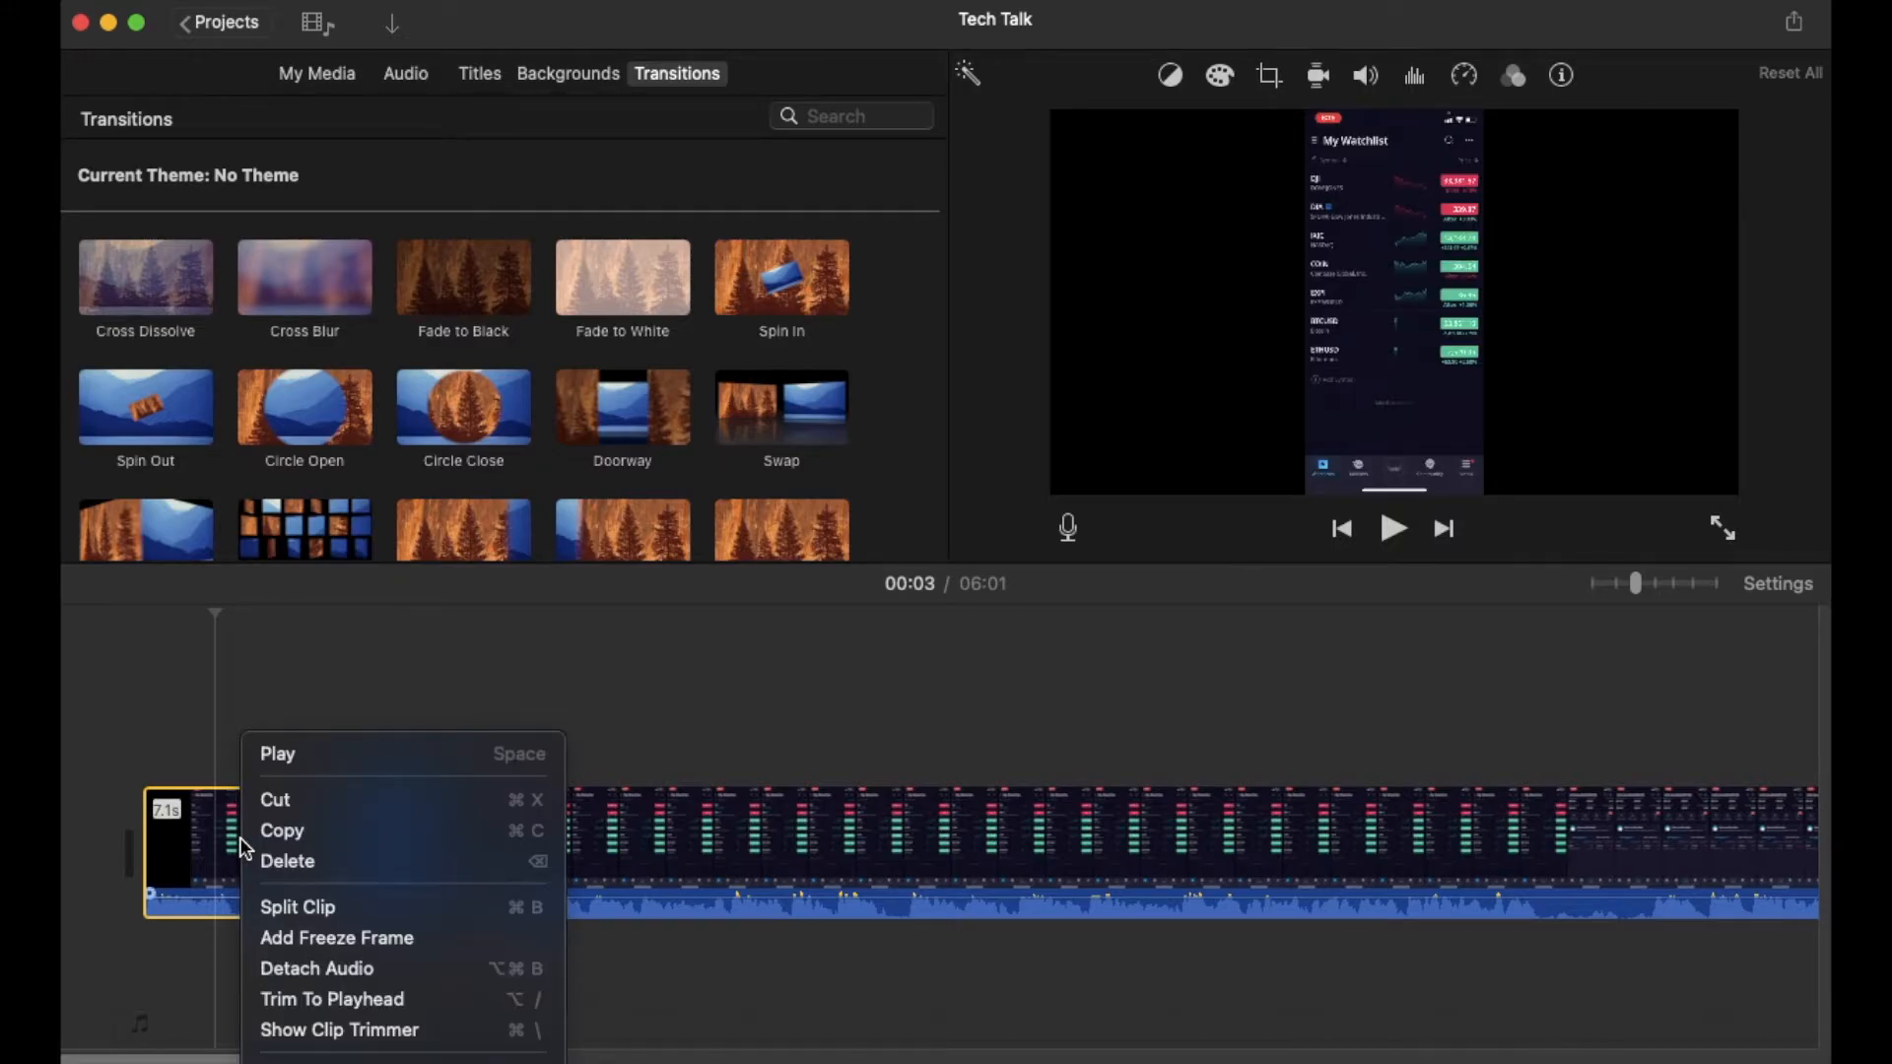
pyautogui.moveTo(343, 968)
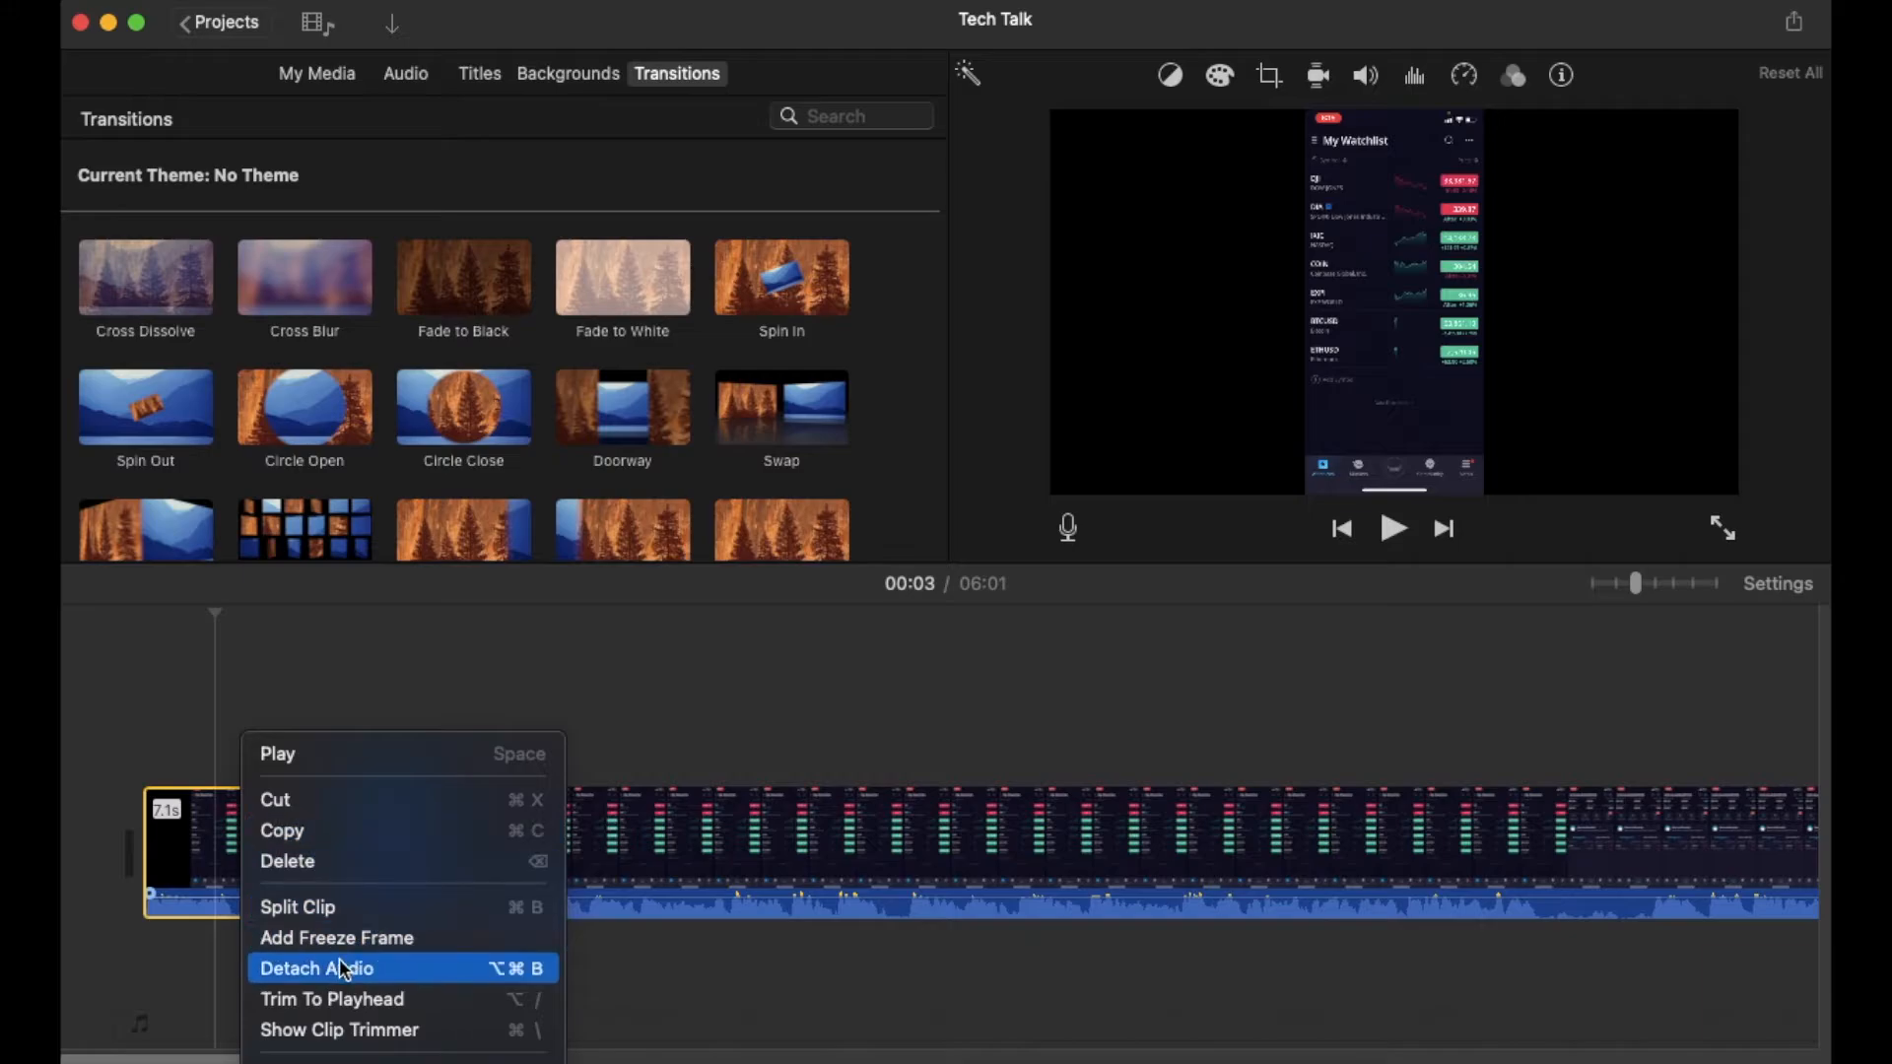
pyautogui.moveTo(410, 980)
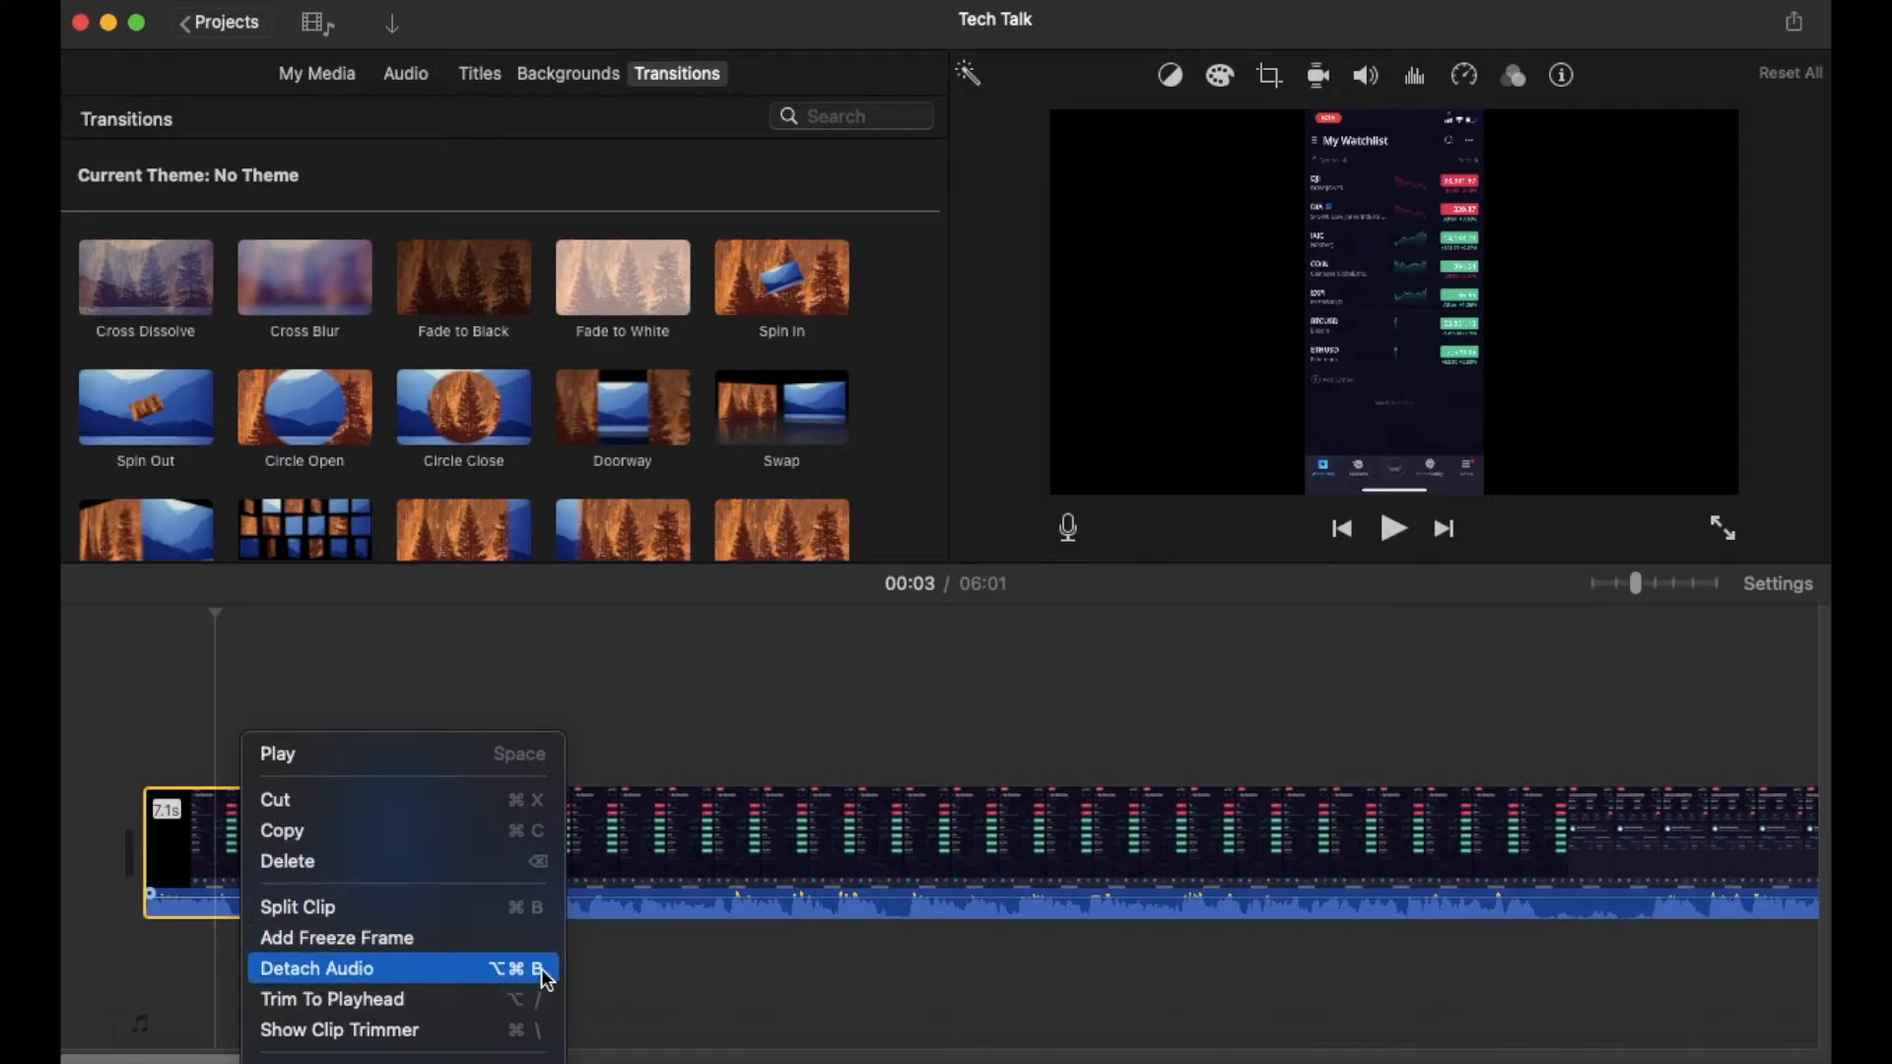
pyautogui.moveTo(534, 982)
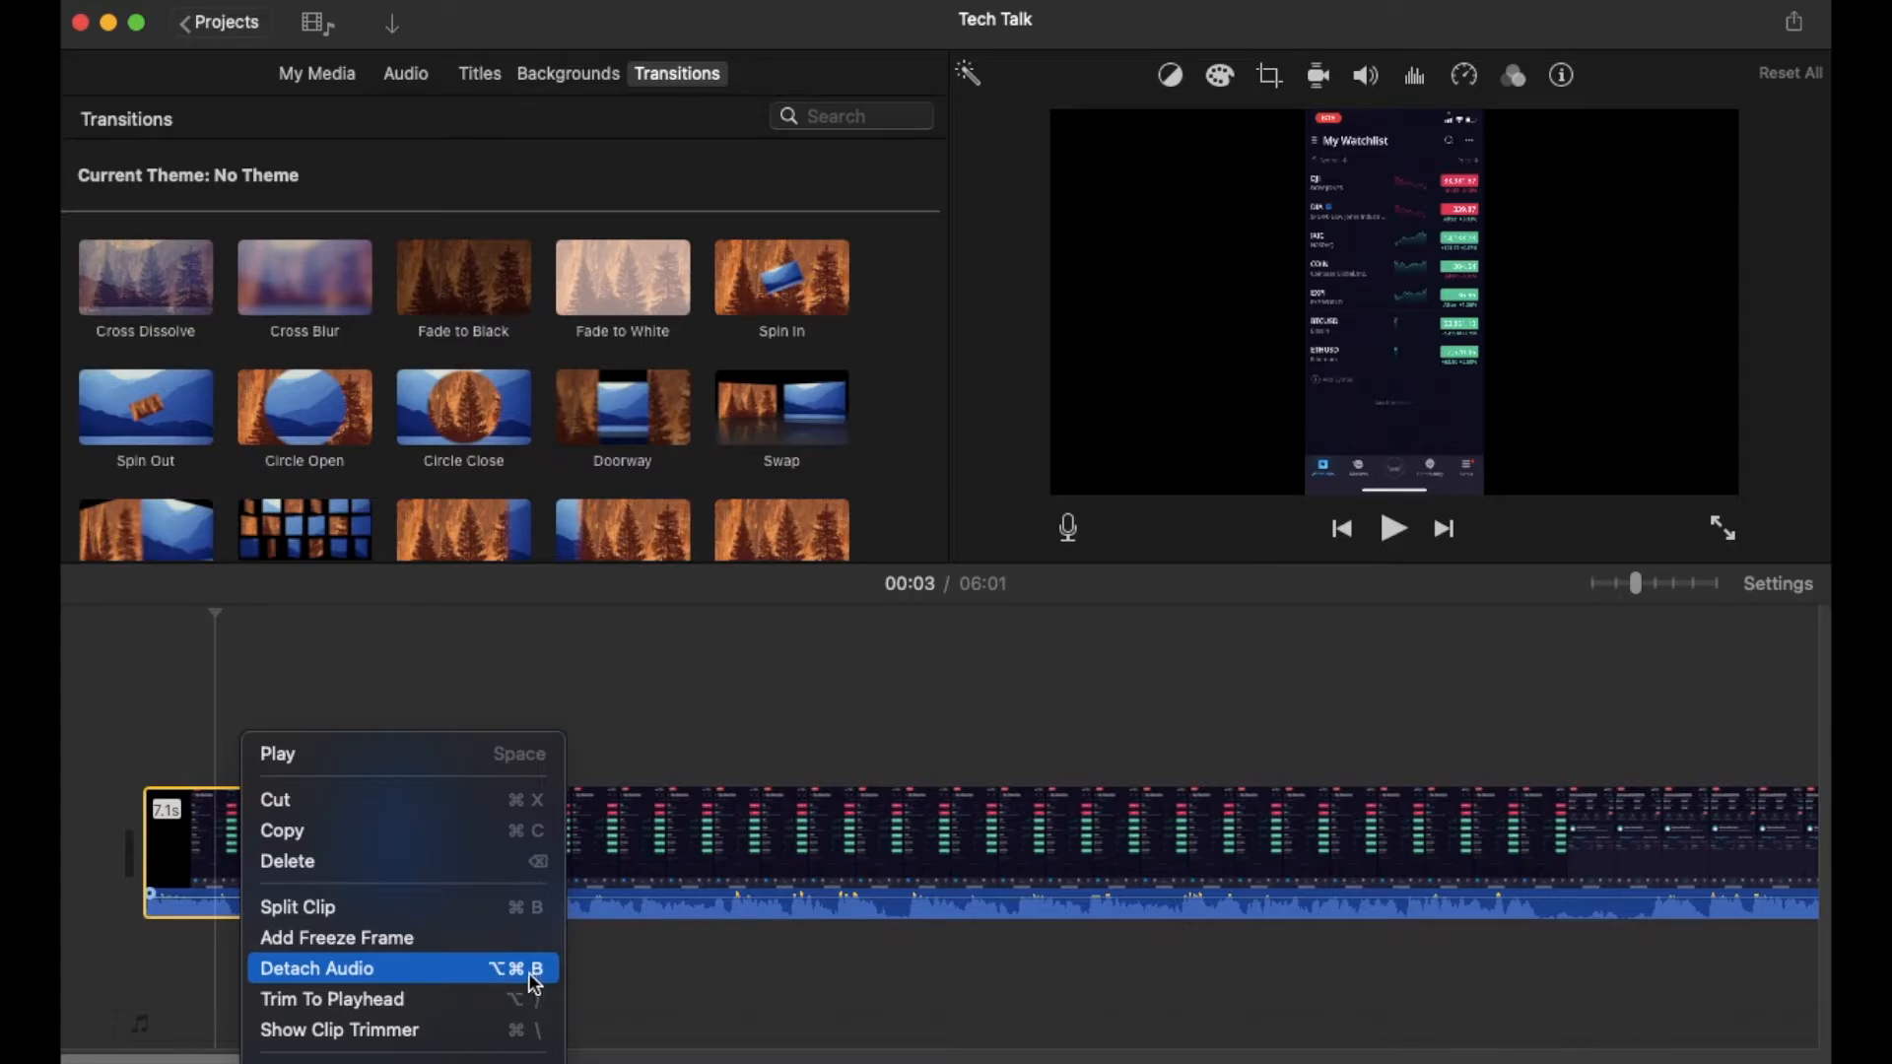
pyautogui.moveTo(357, 978)
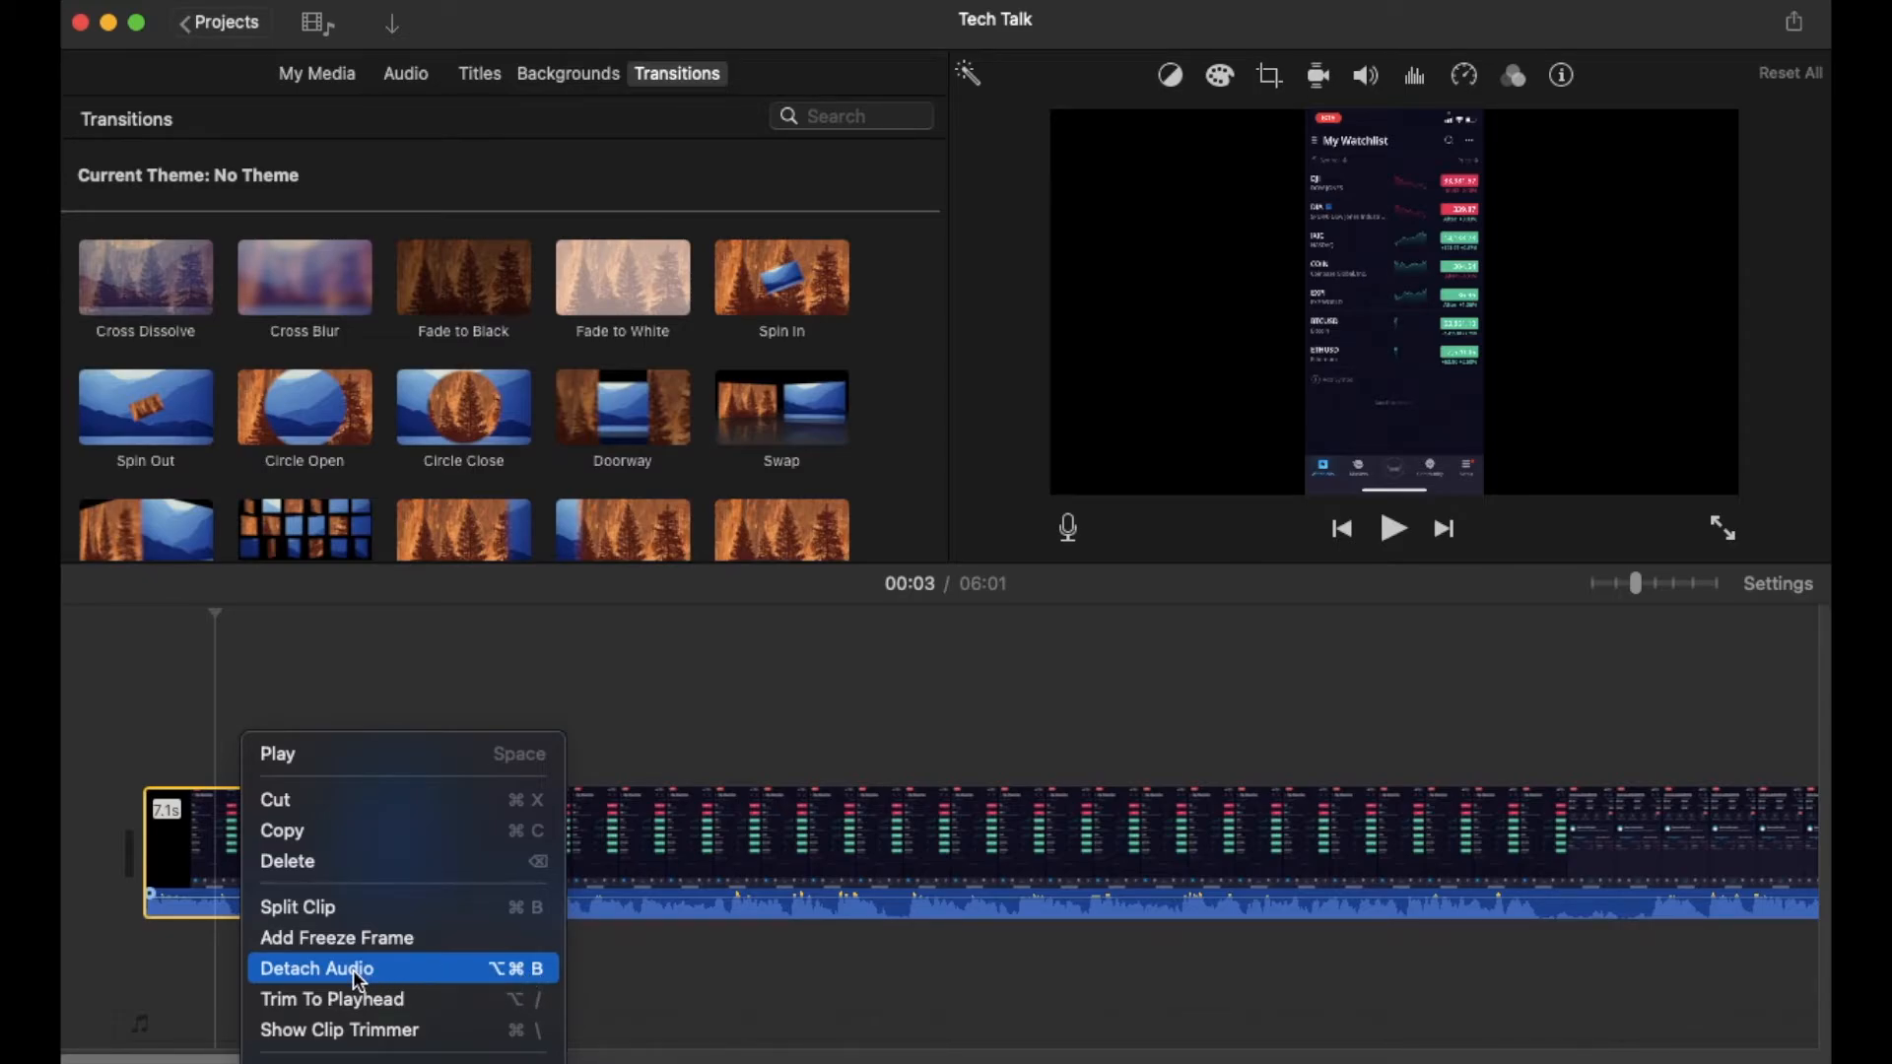
# Detach the opening clip's audio into its own green track beneath the video.
pyautogui.click(315, 967)
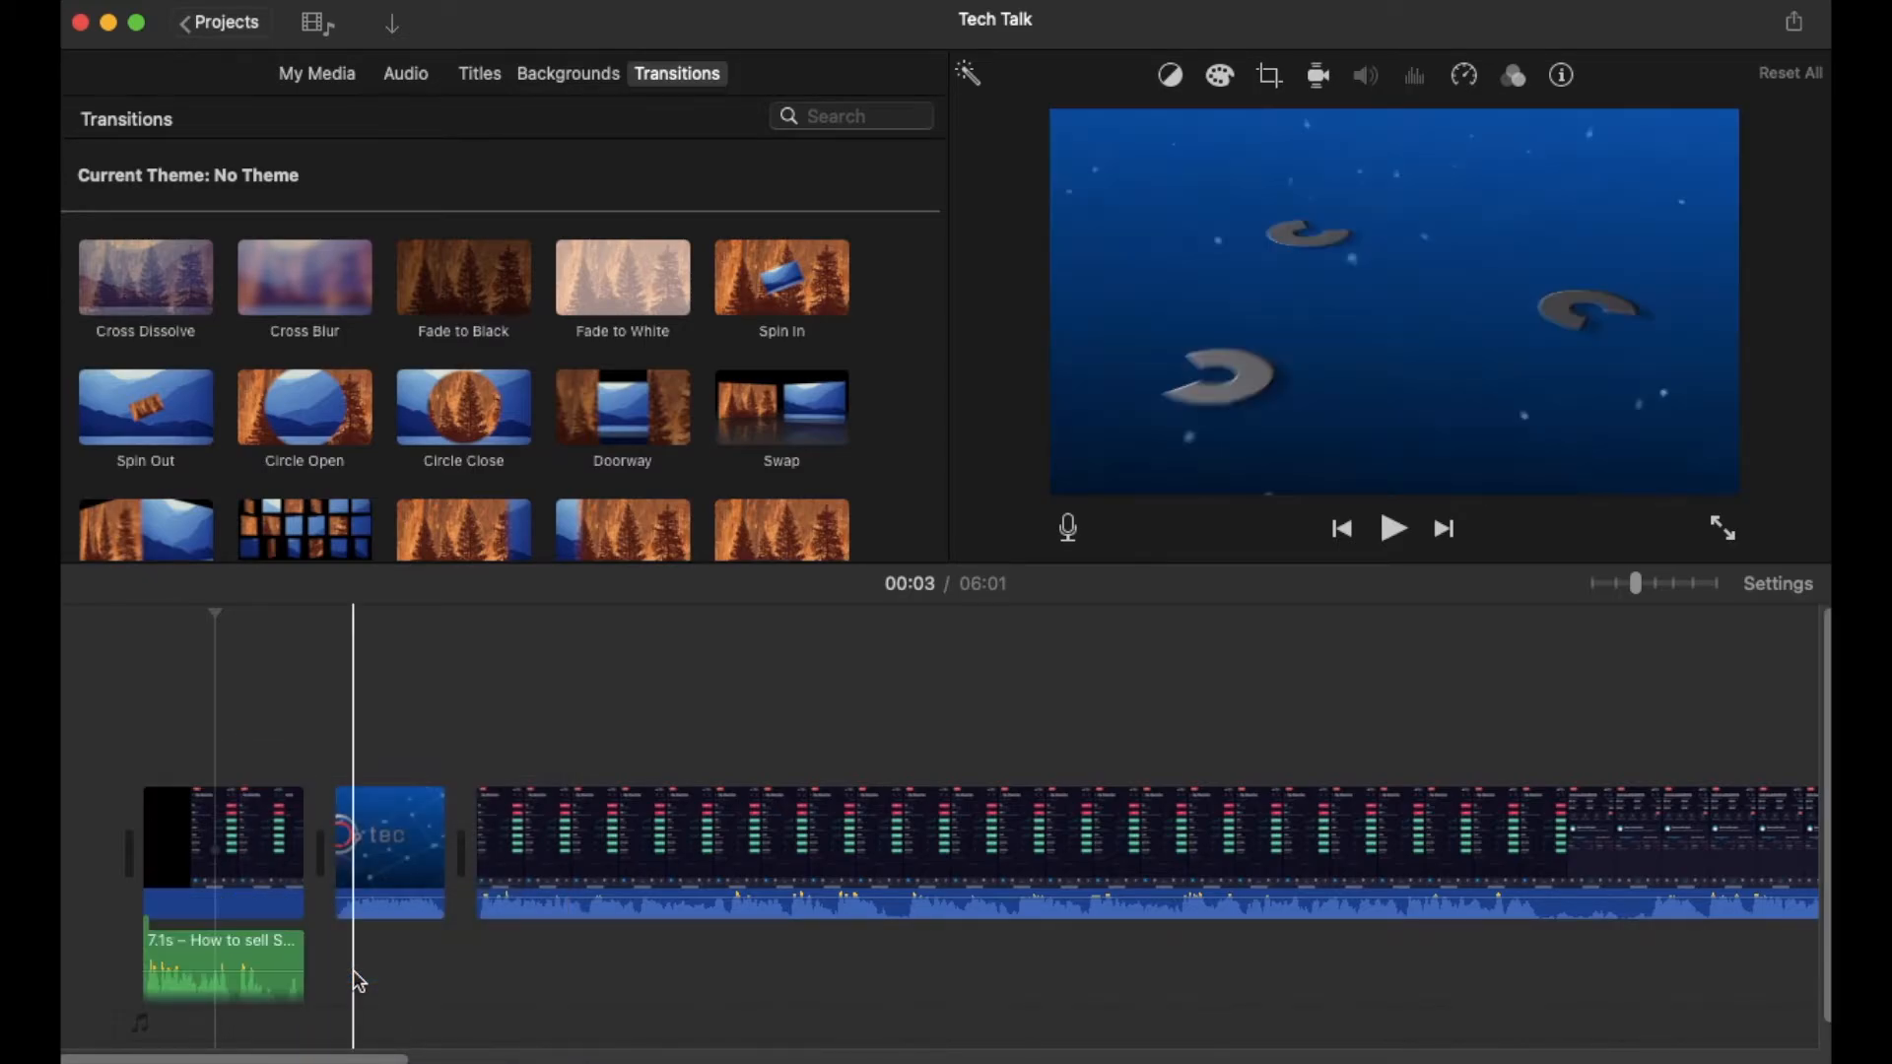
pyautogui.click(228, 954)
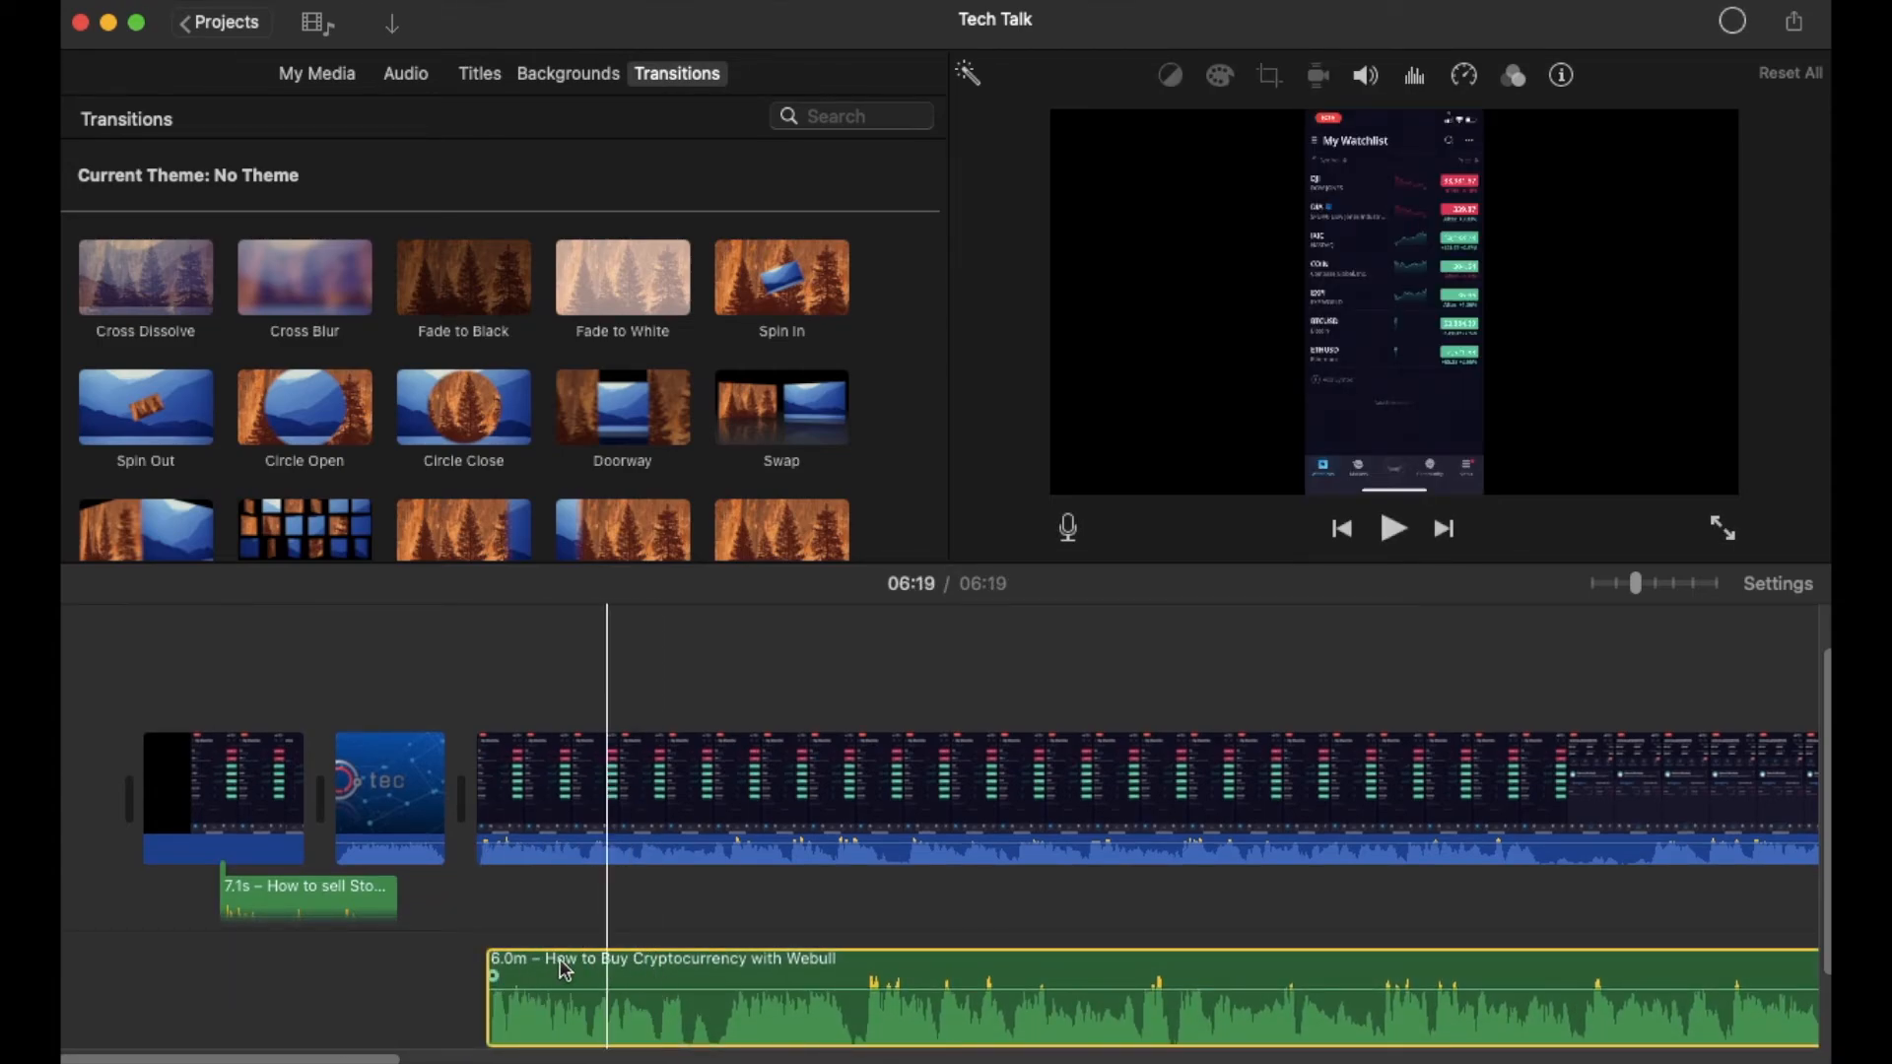
pyautogui.click(830, 990)
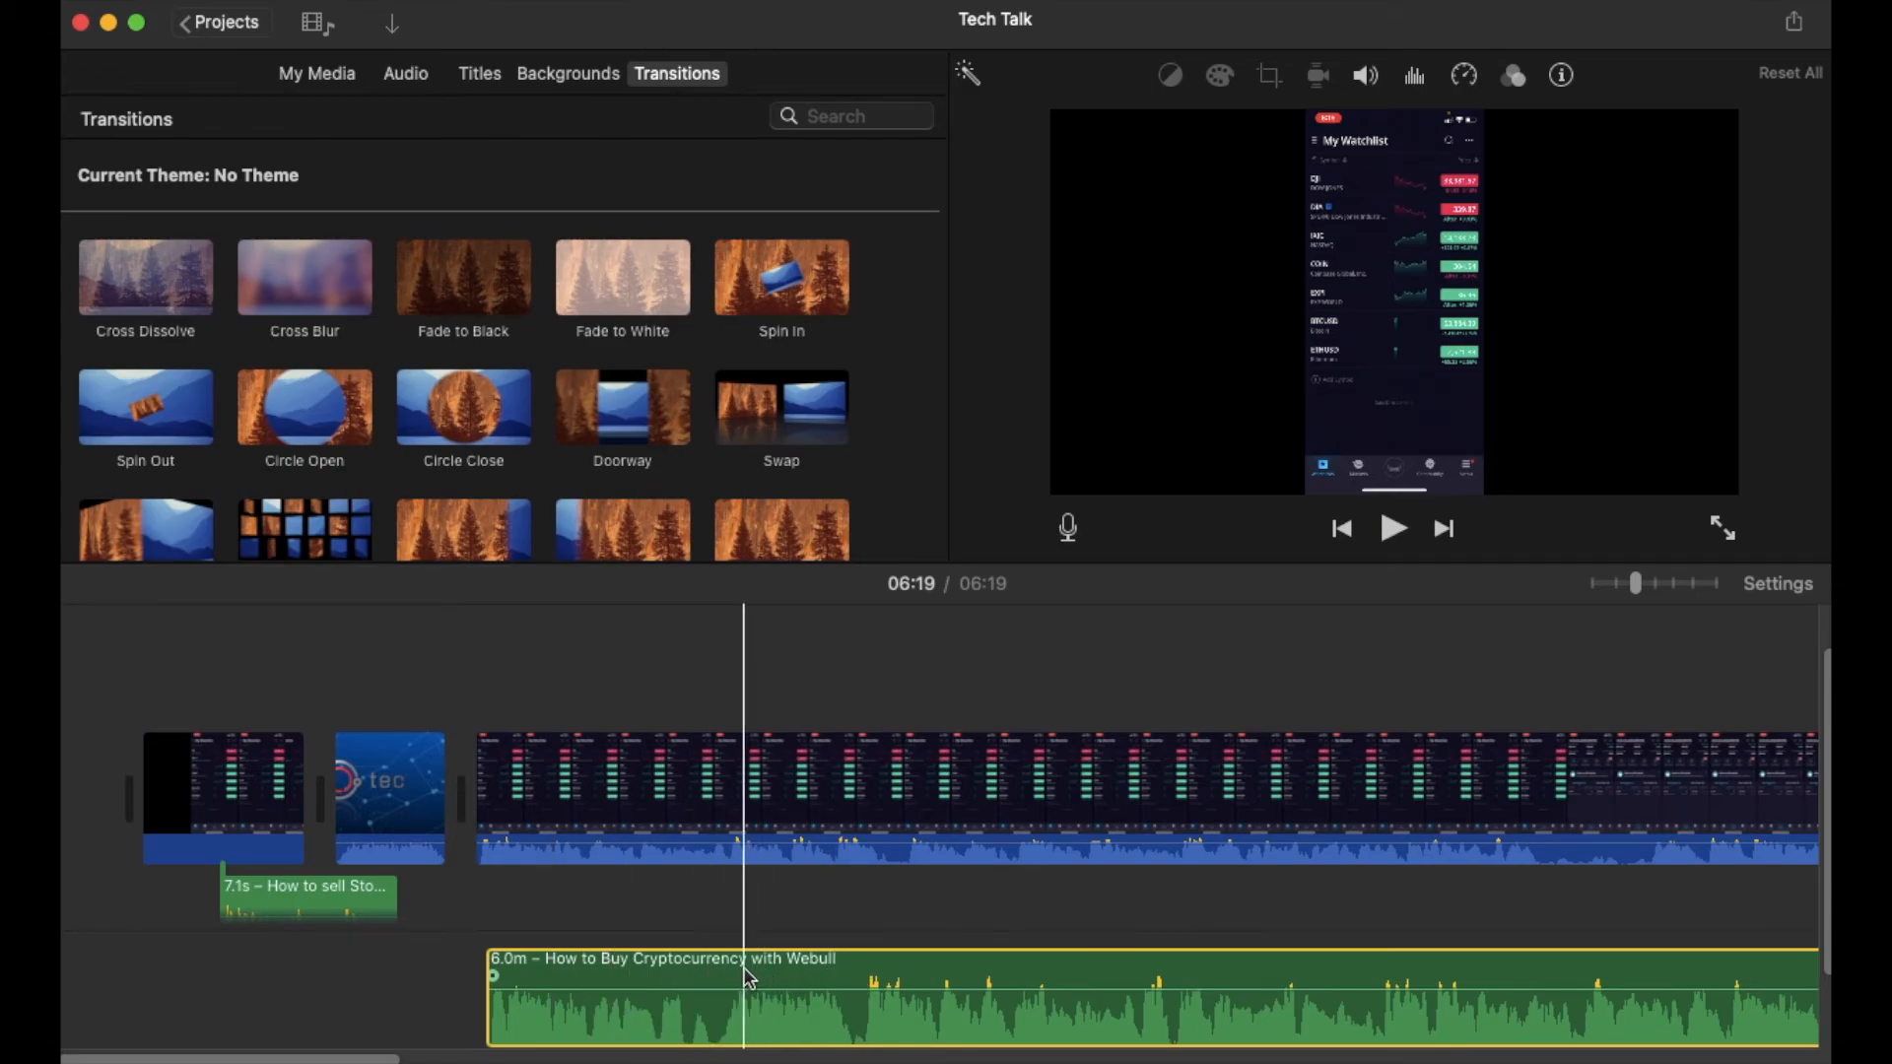
pyautogui.click(592, 977)
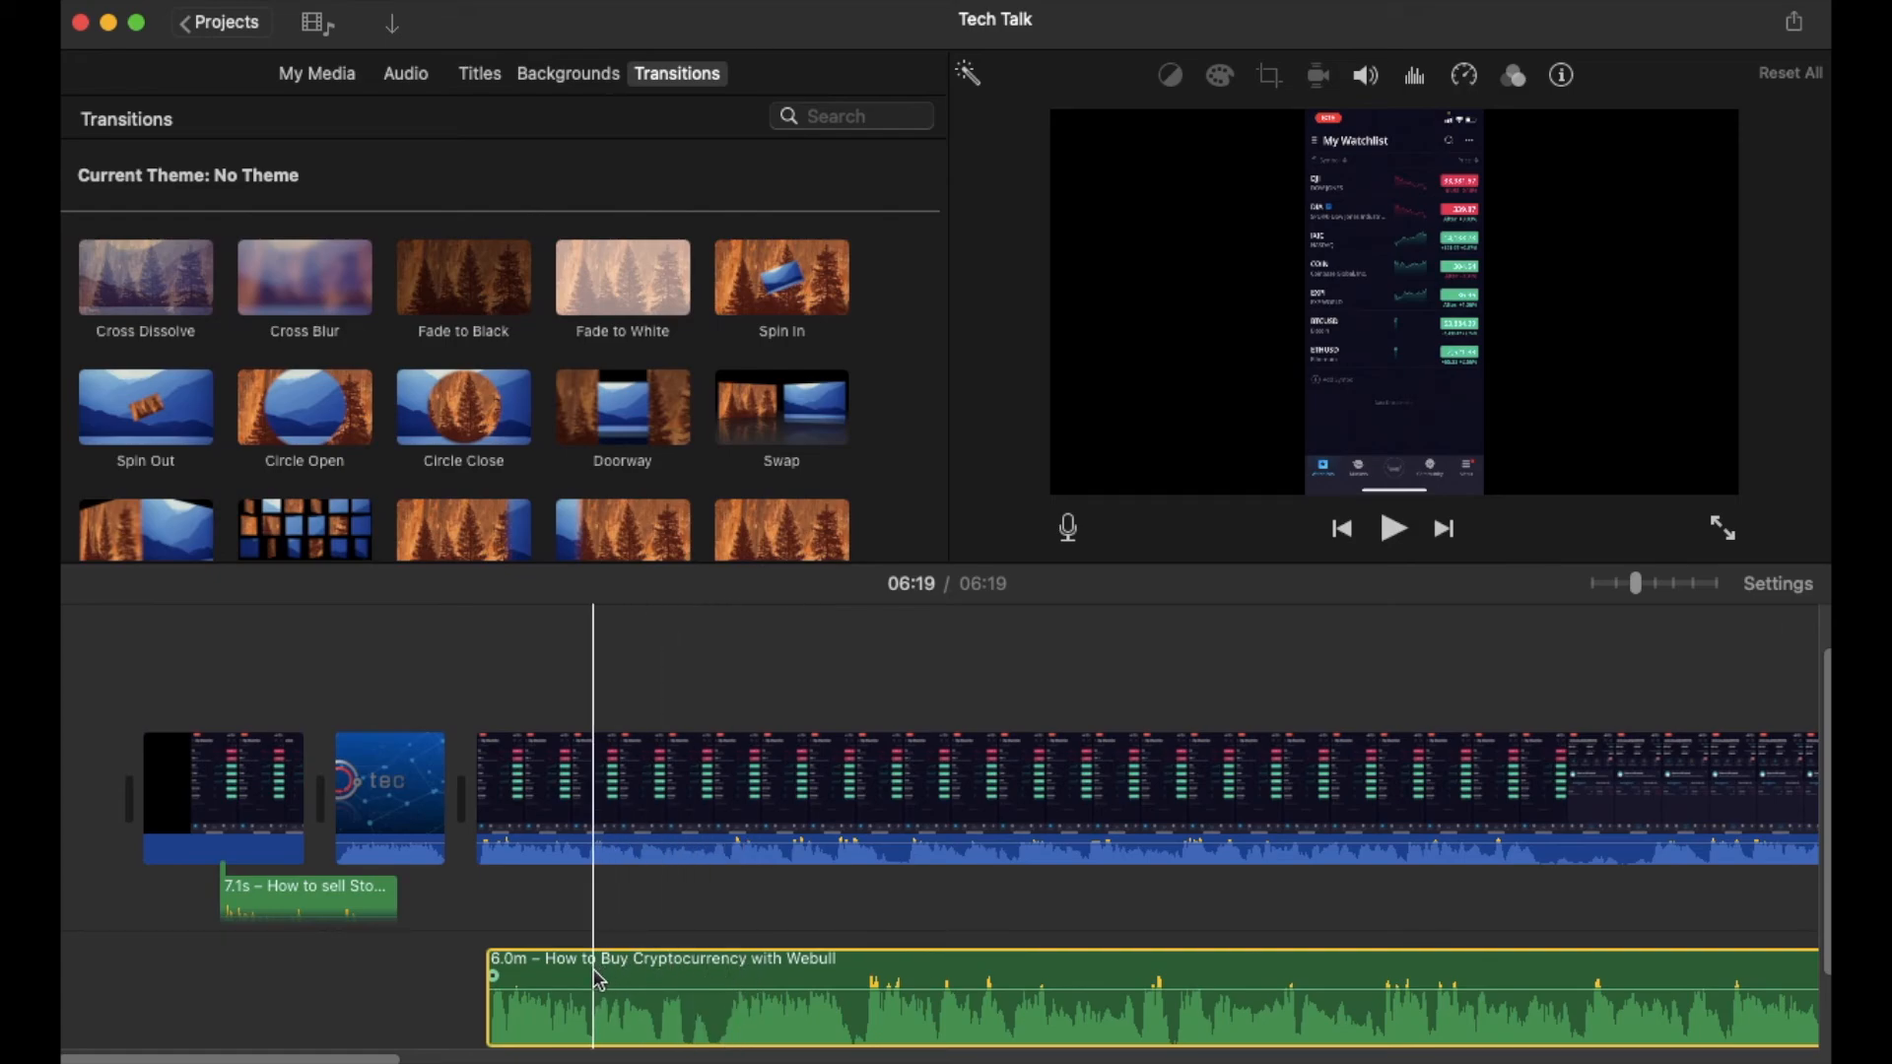
pyautogui.moveTo(593, 977)
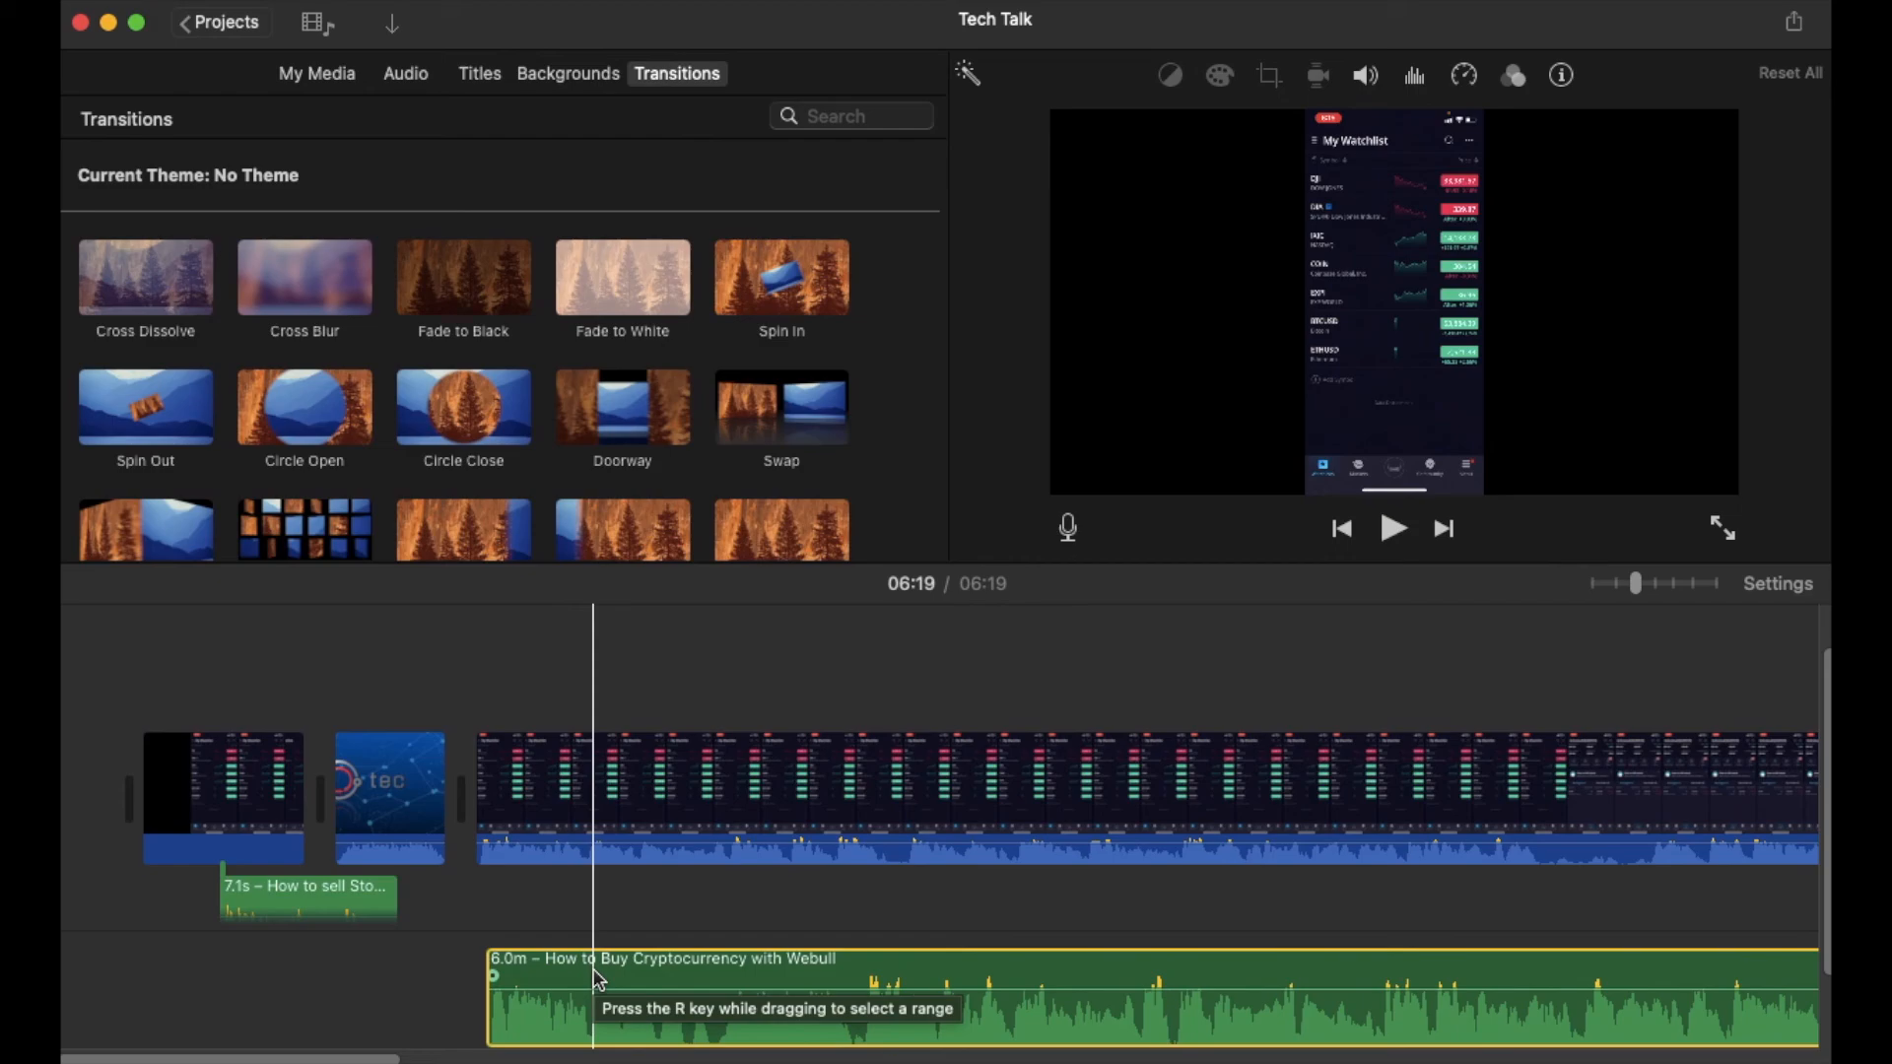
pyautogui.moveTo(609, 978)
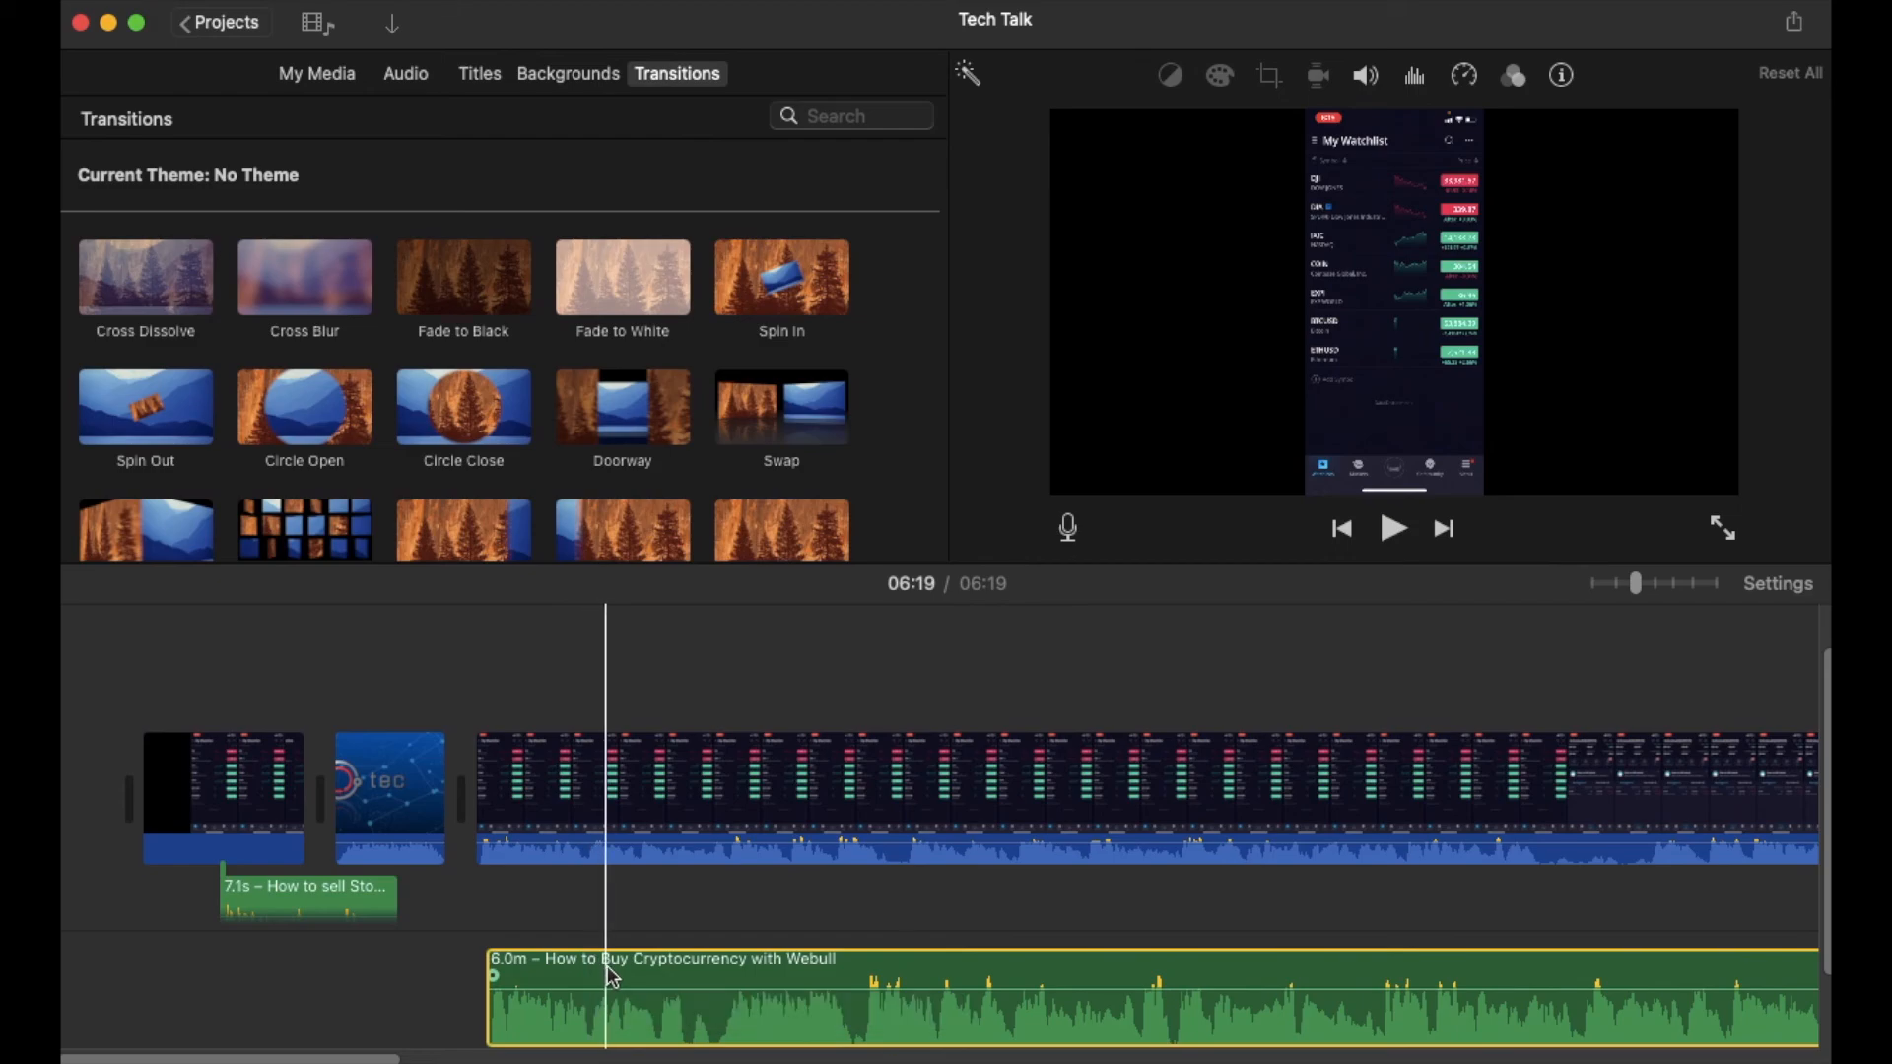
pyautogui.moveTo(609, 978)
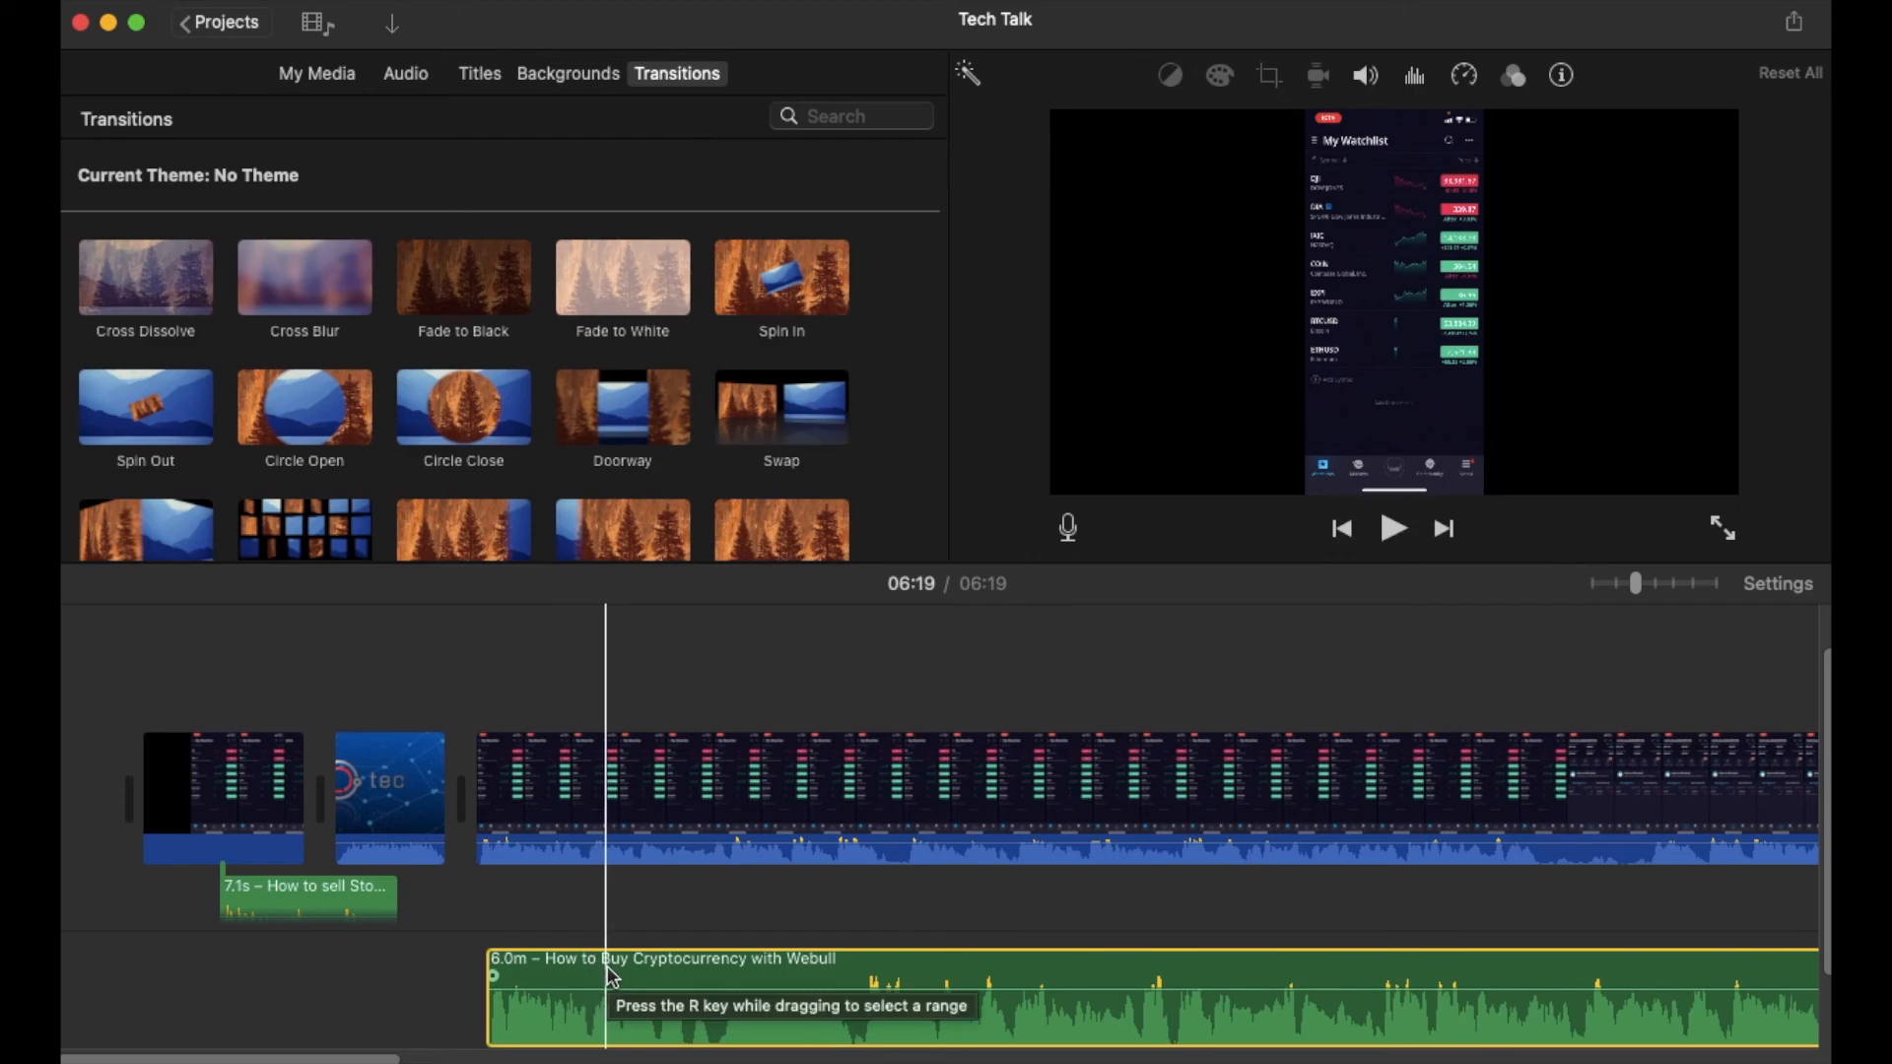